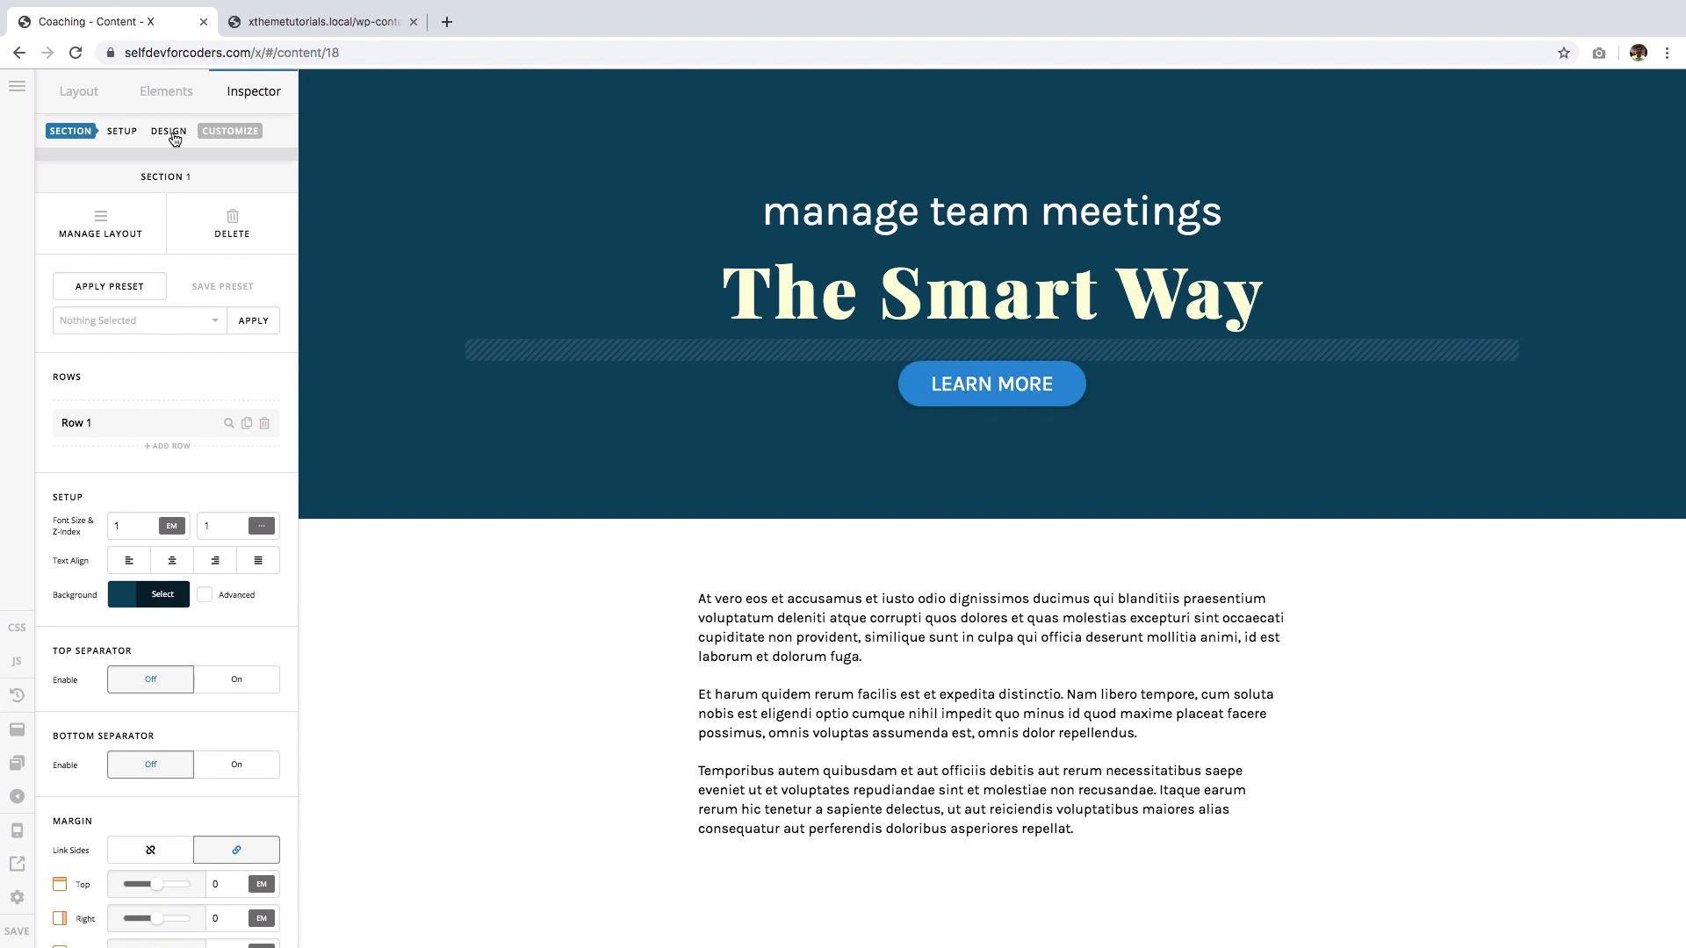
pyautogui.moveTo(469, 177)
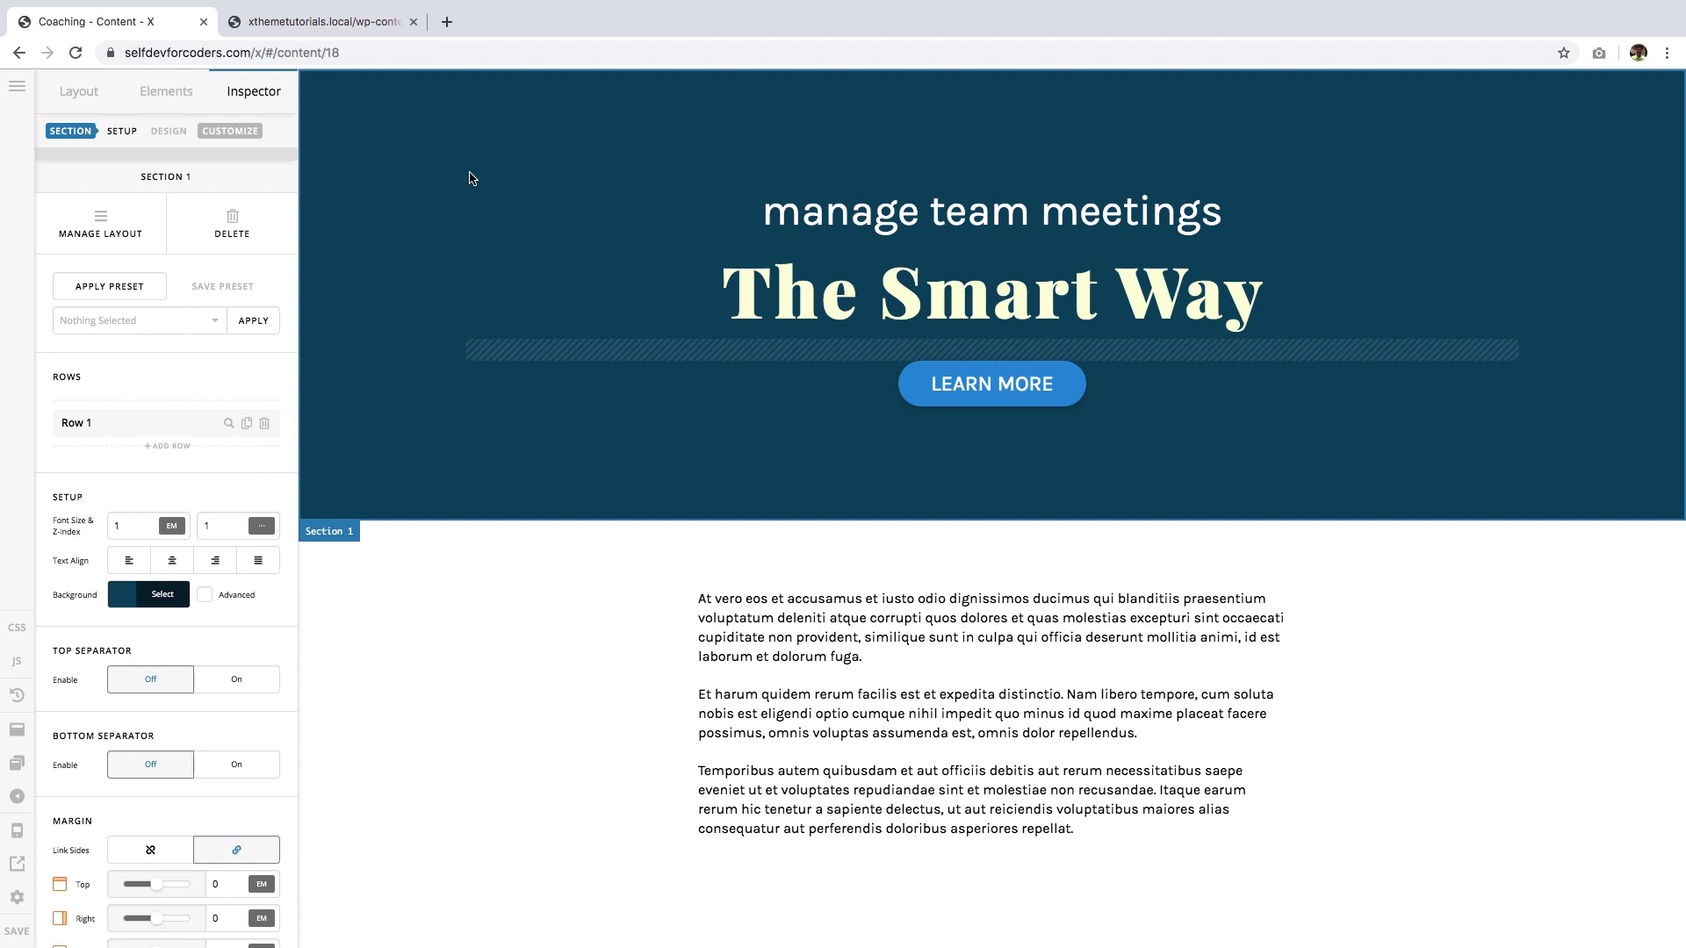
pyautogui.moveTo(358, 243)
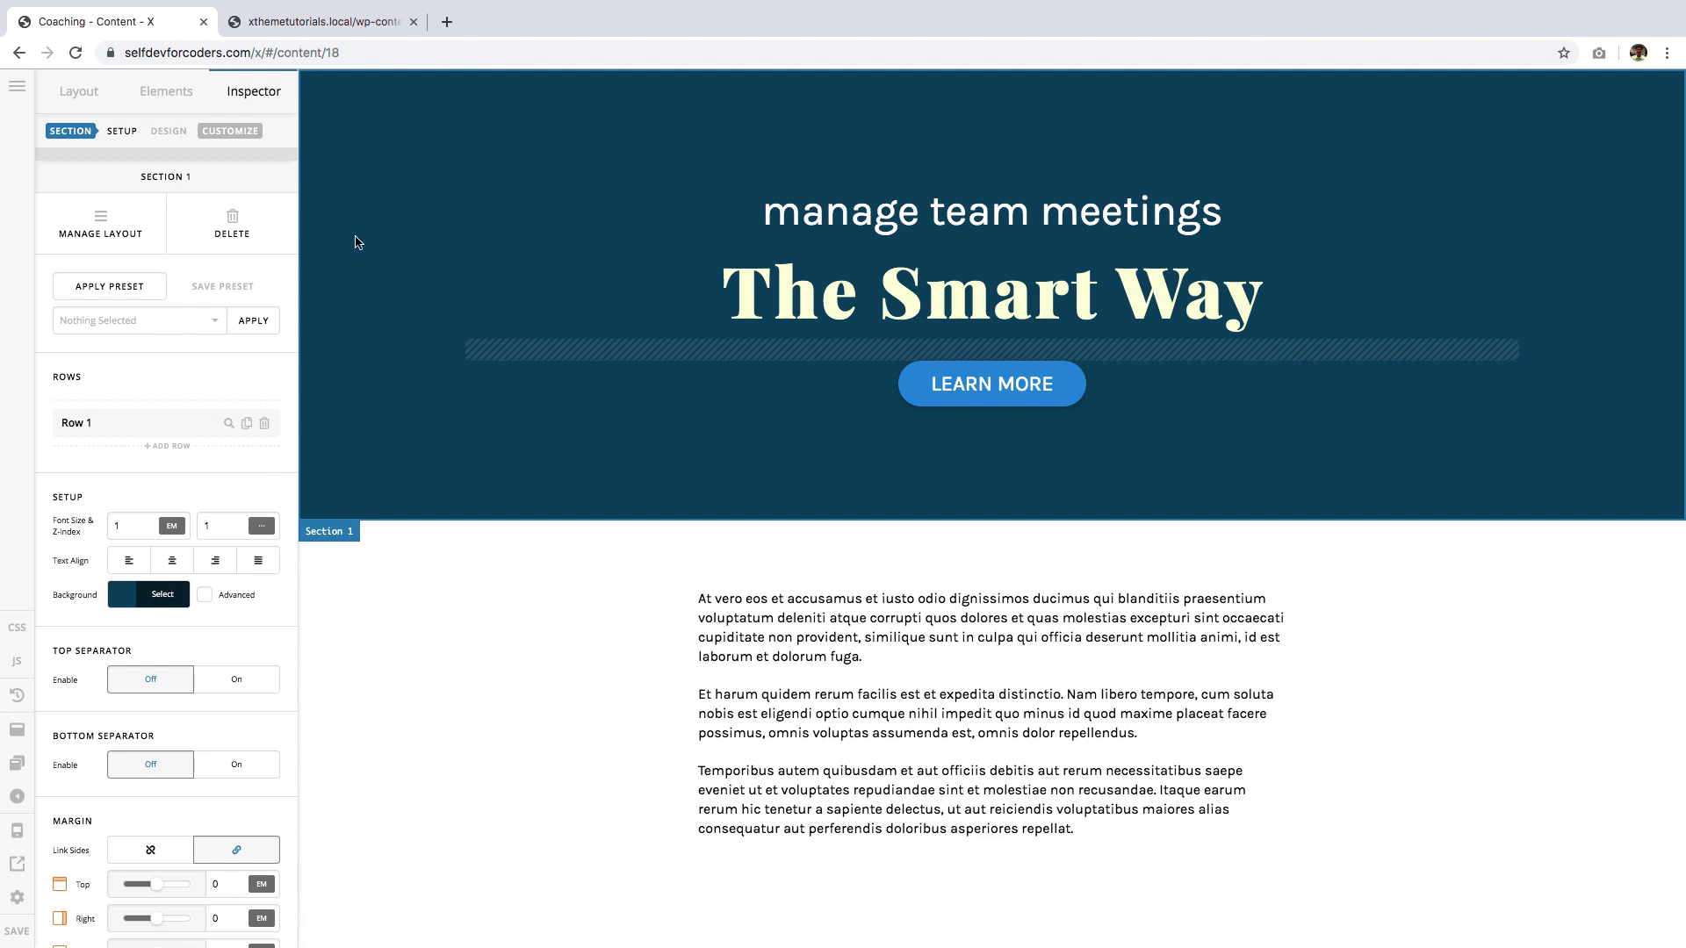
pyautogui.moveTo(349, 457)
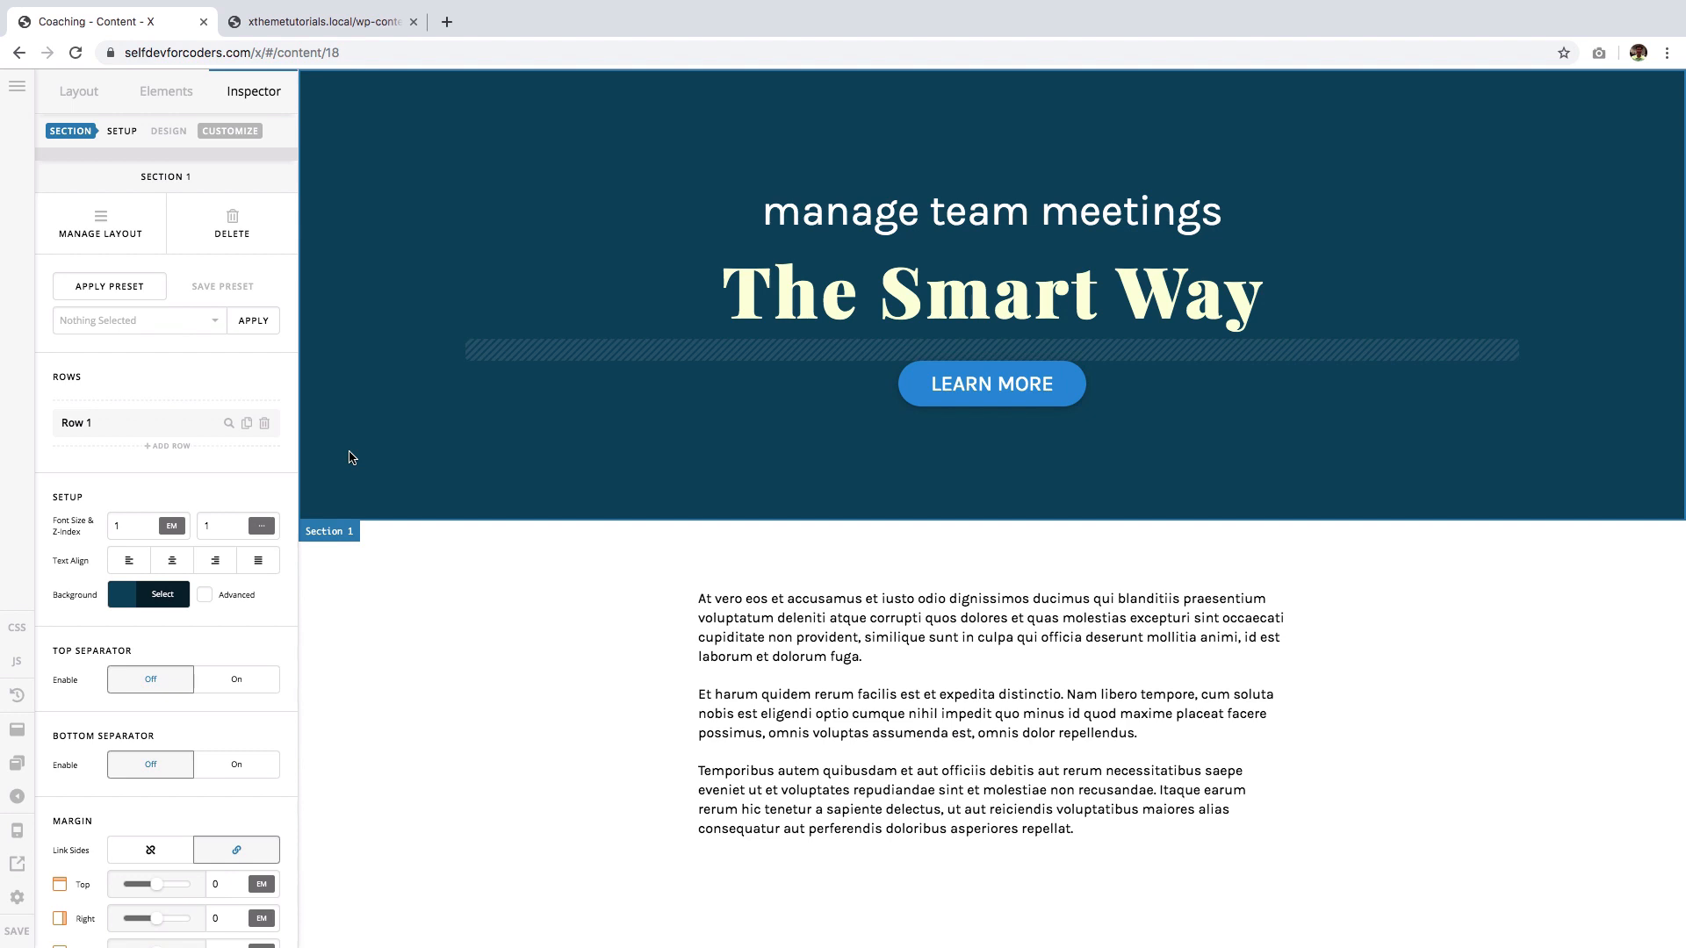
pyautogui.moveTo(367, 475)
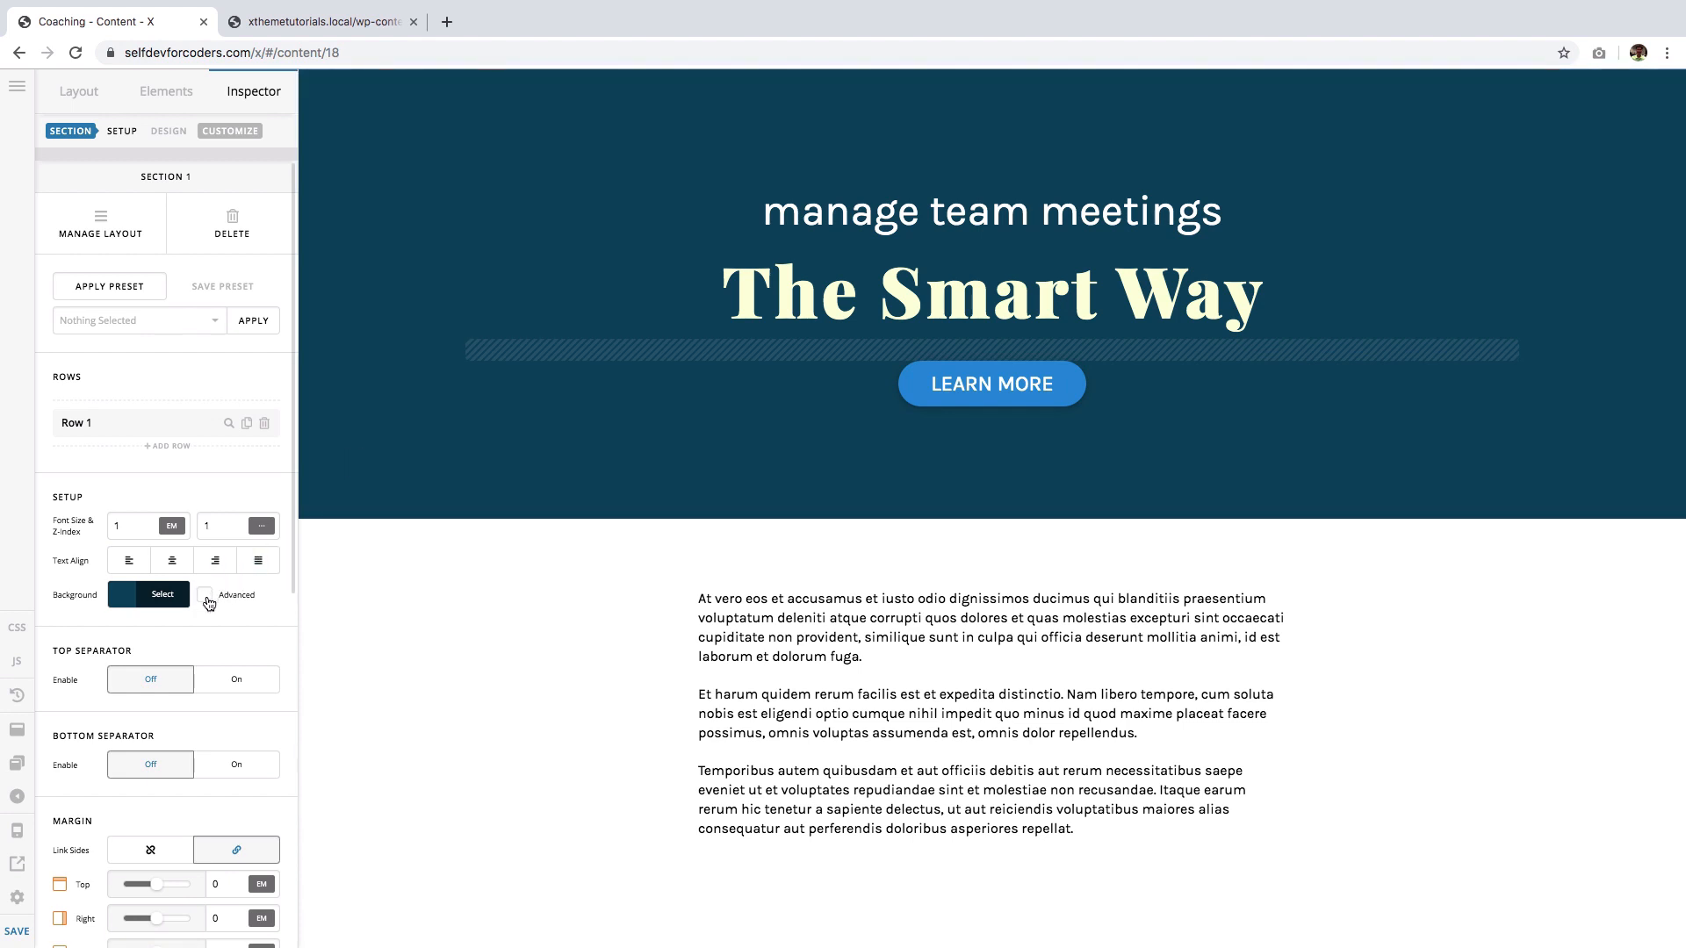
# - Enable Advanced backgrounds on the hero section to reveal the lower and upper layer groups
pyautogui.click(205, 594)
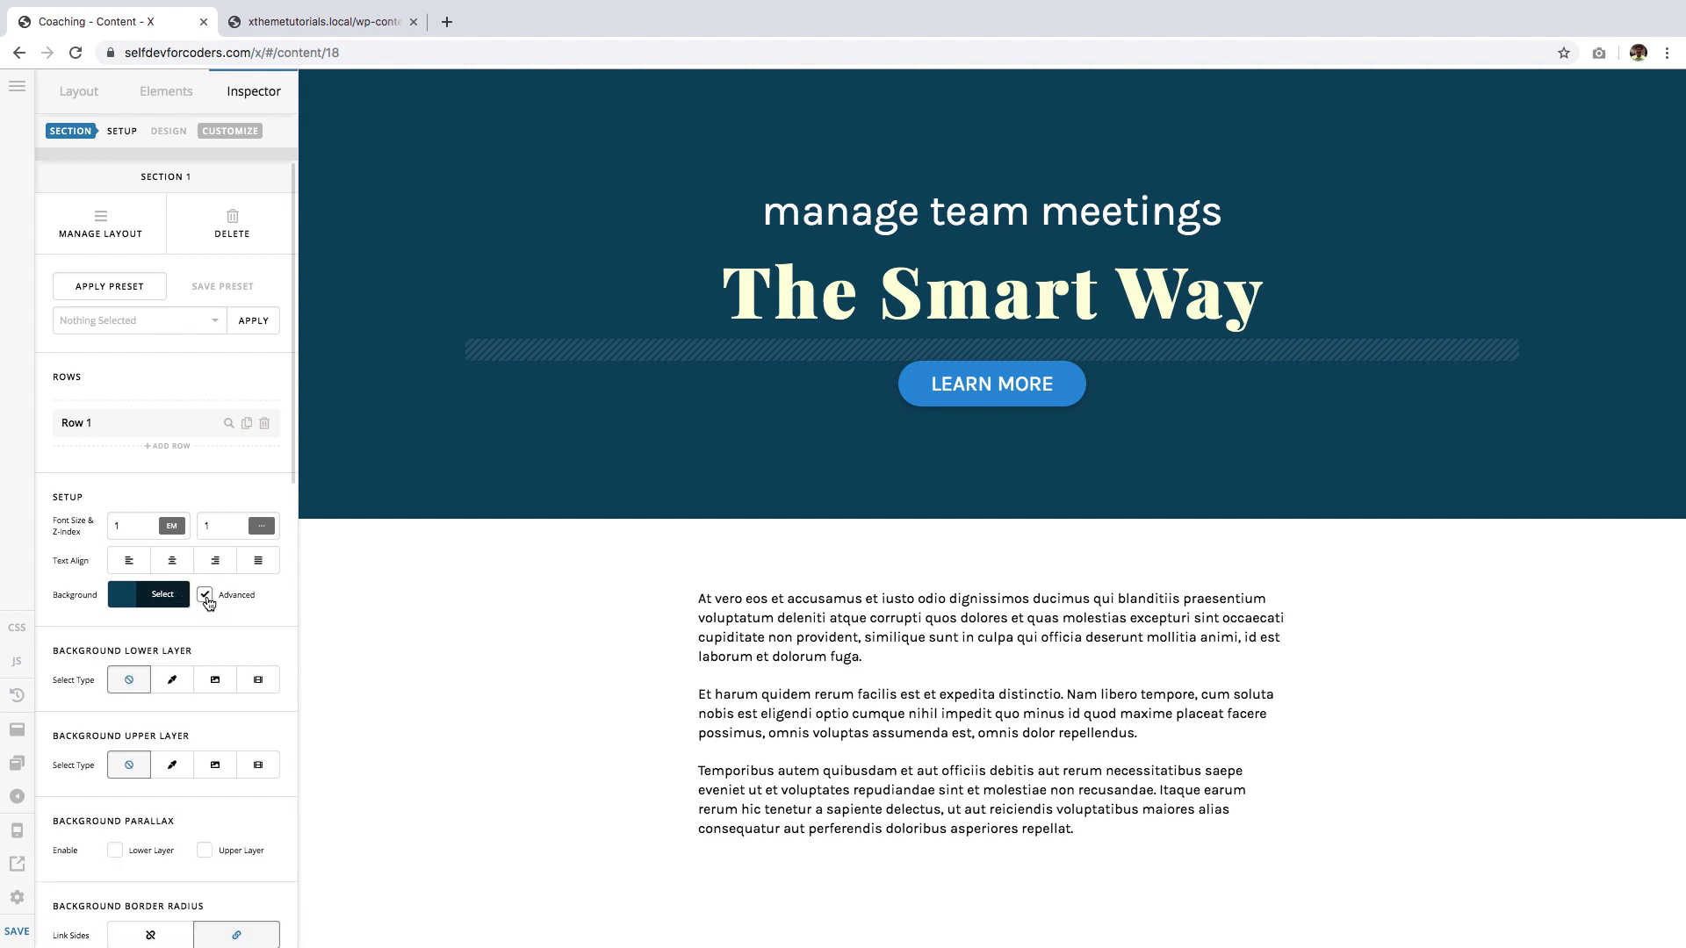
pyautogui.scroll(-3)
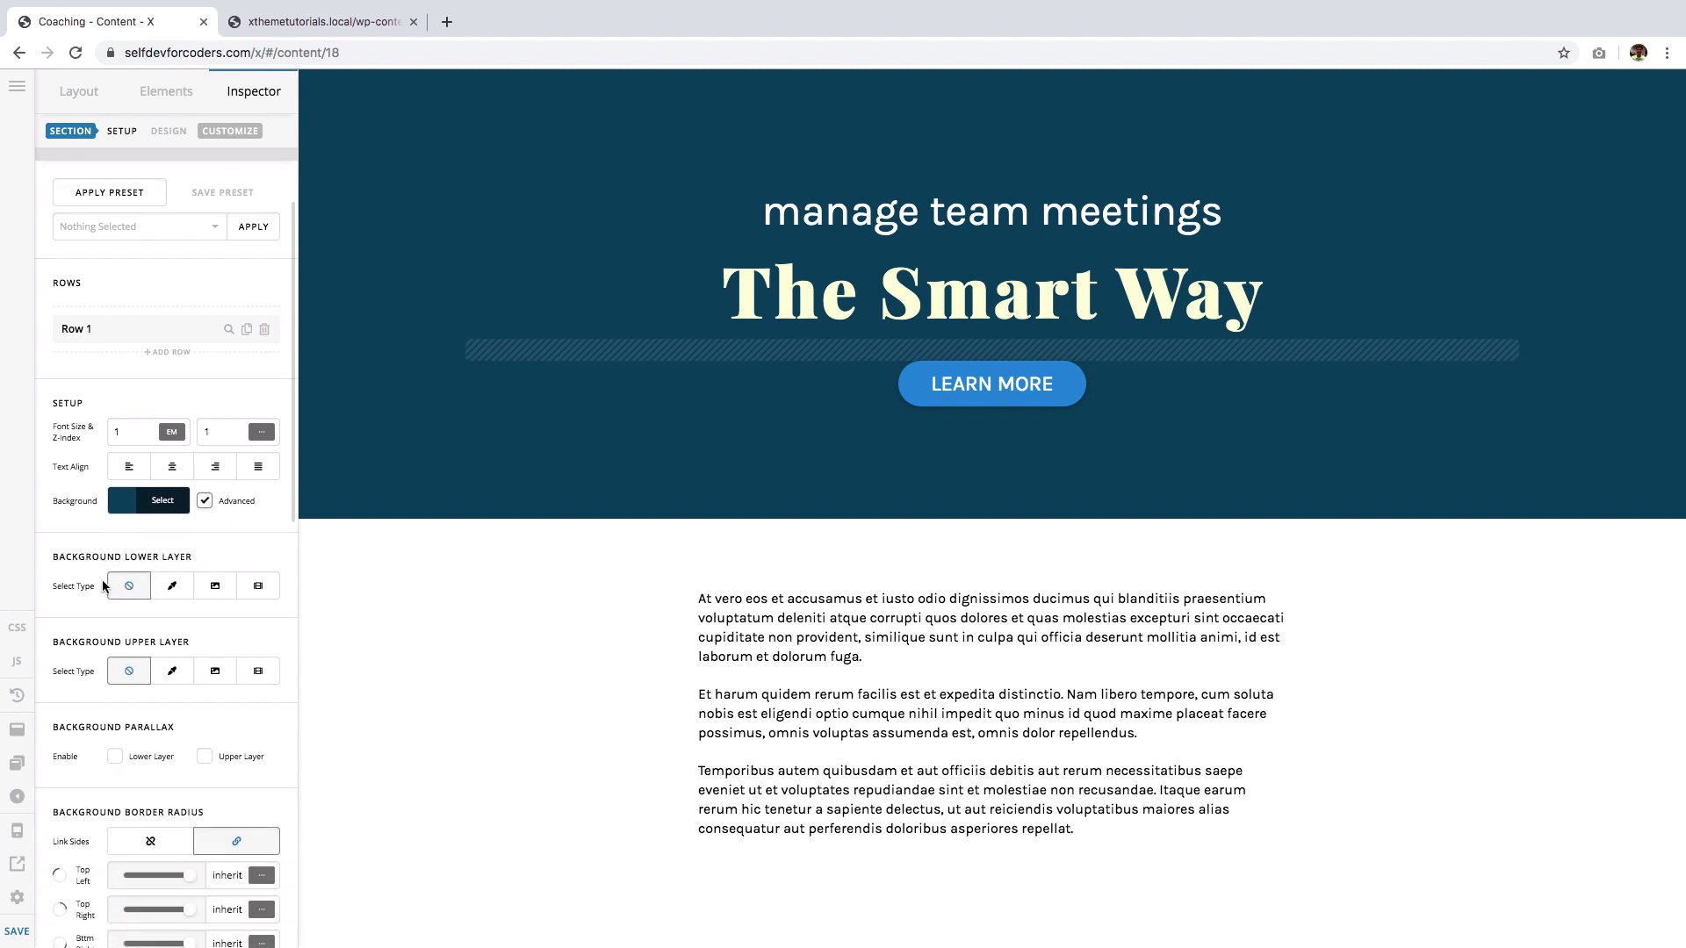
pyautogui.moveTo(77, 648)
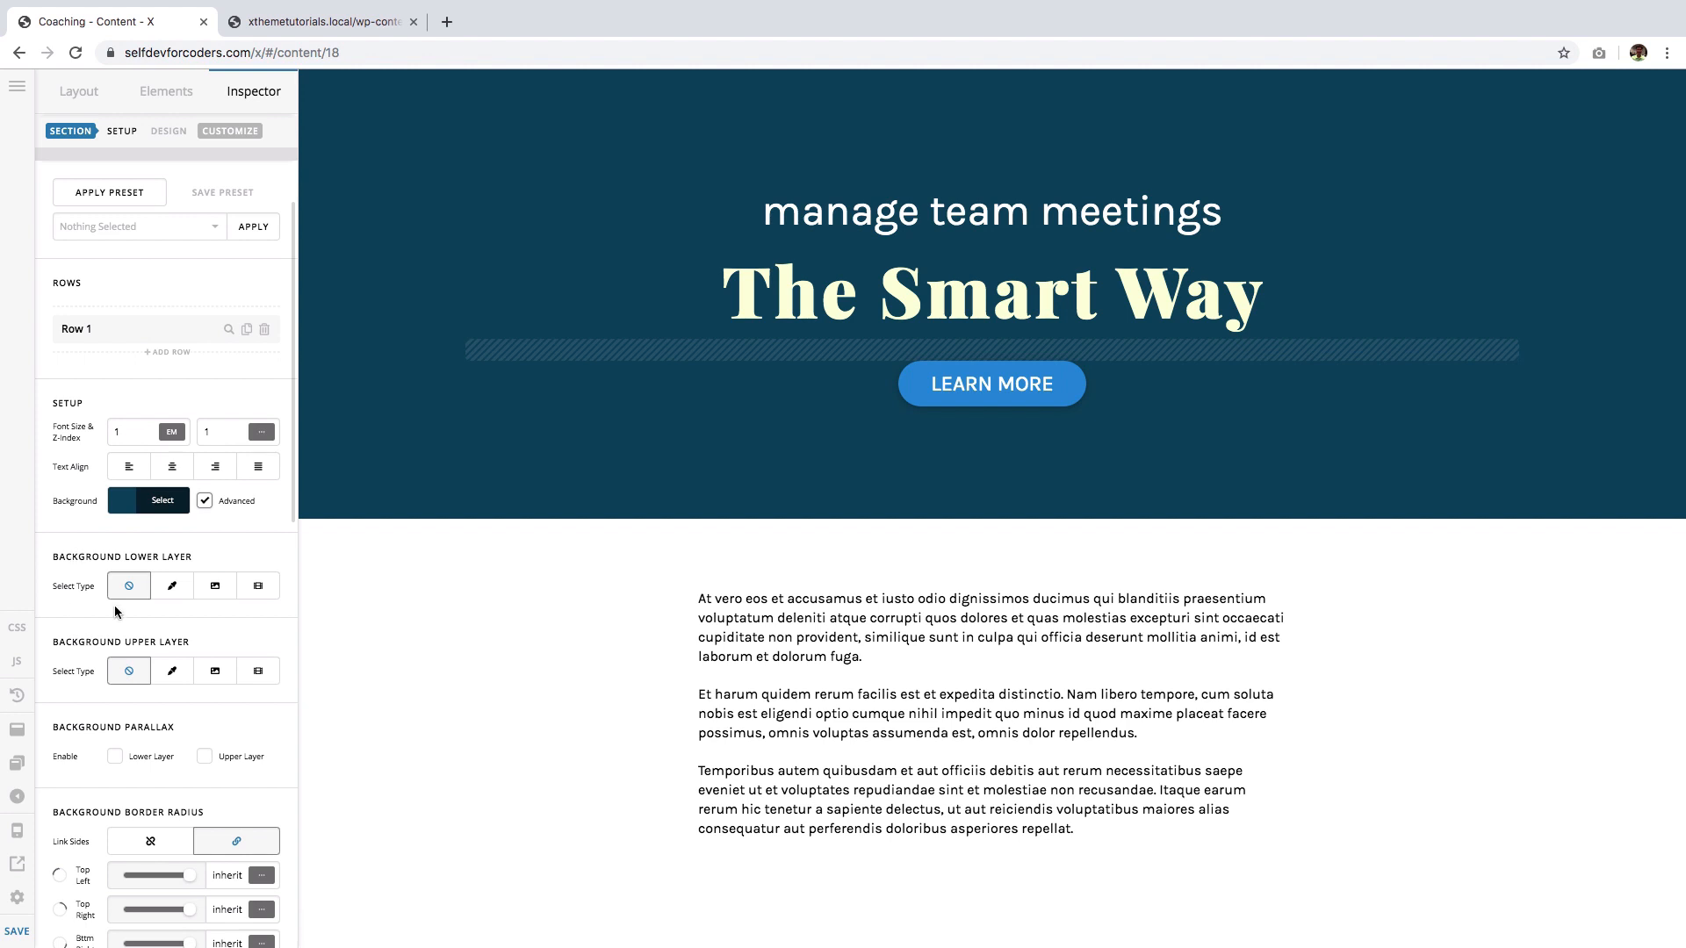
pyautogui.moveTo(71, 660)
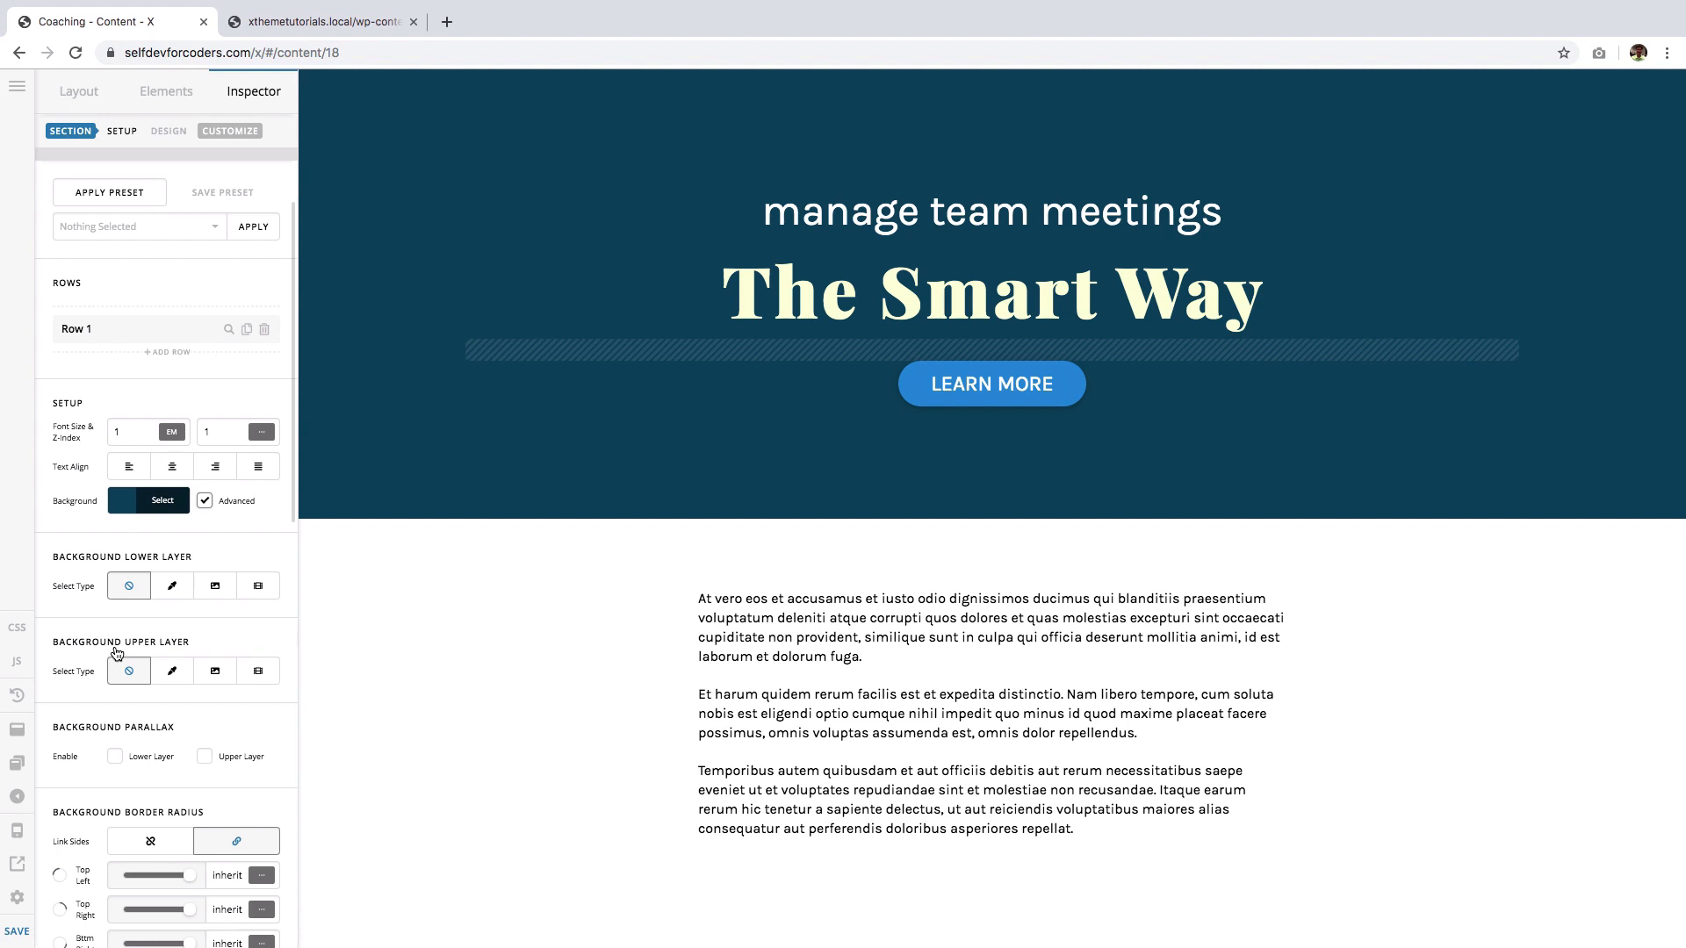
pyautogui.moveTo(167, 608)
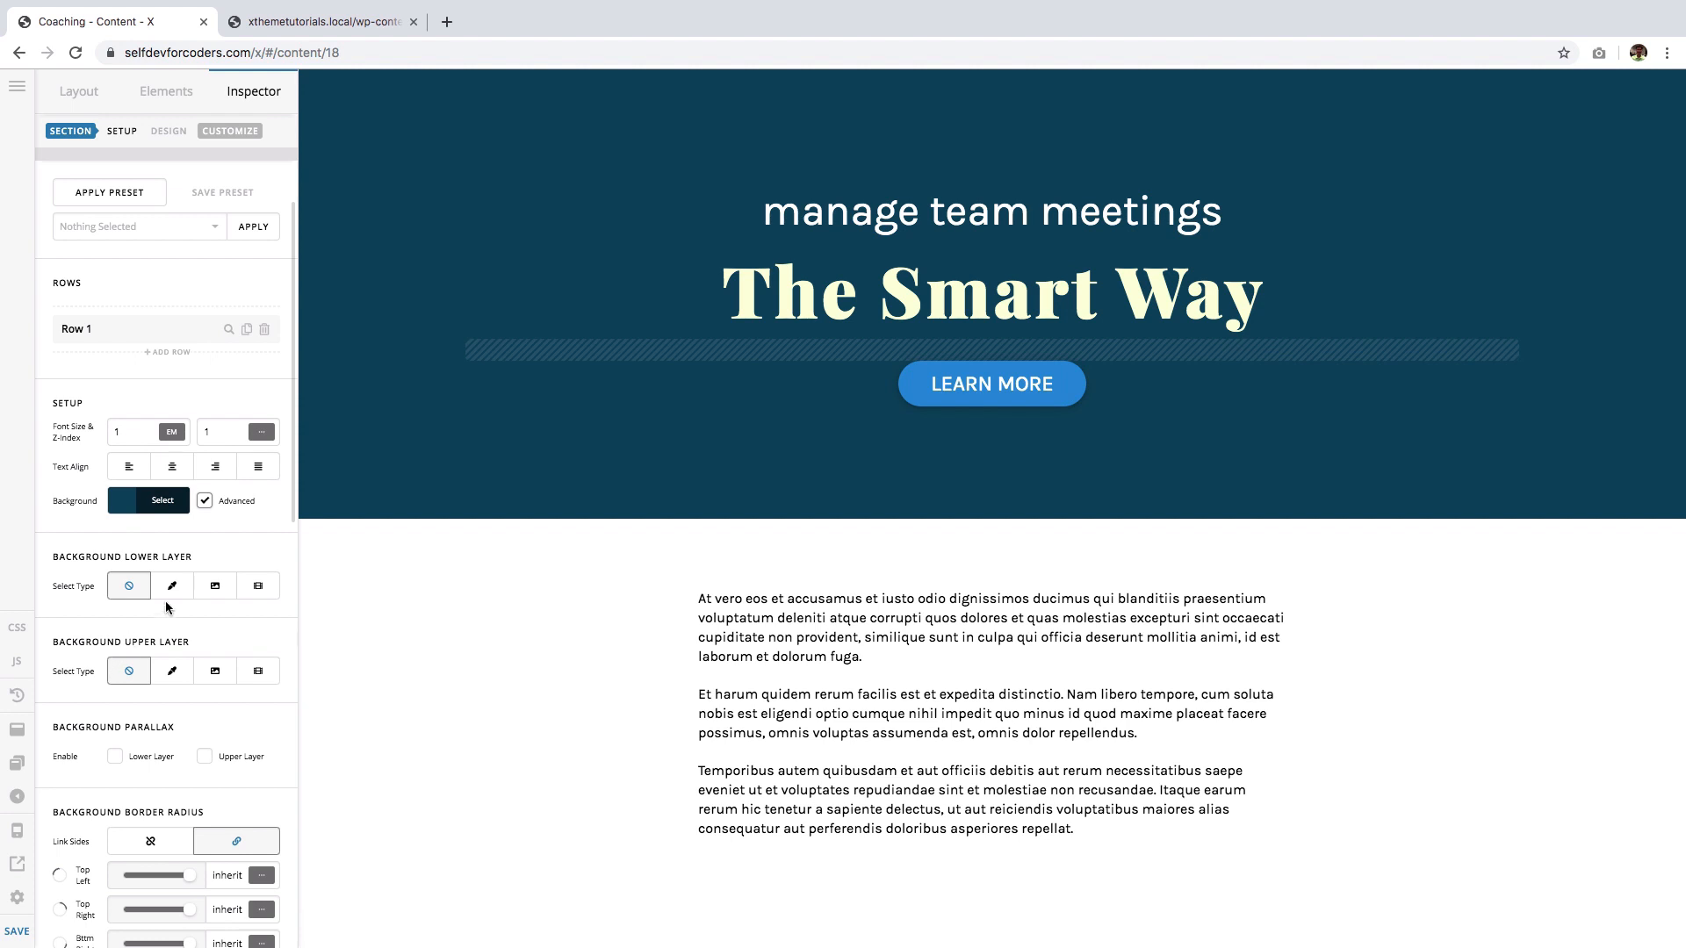
pyautogui.moveTo(212, 586)
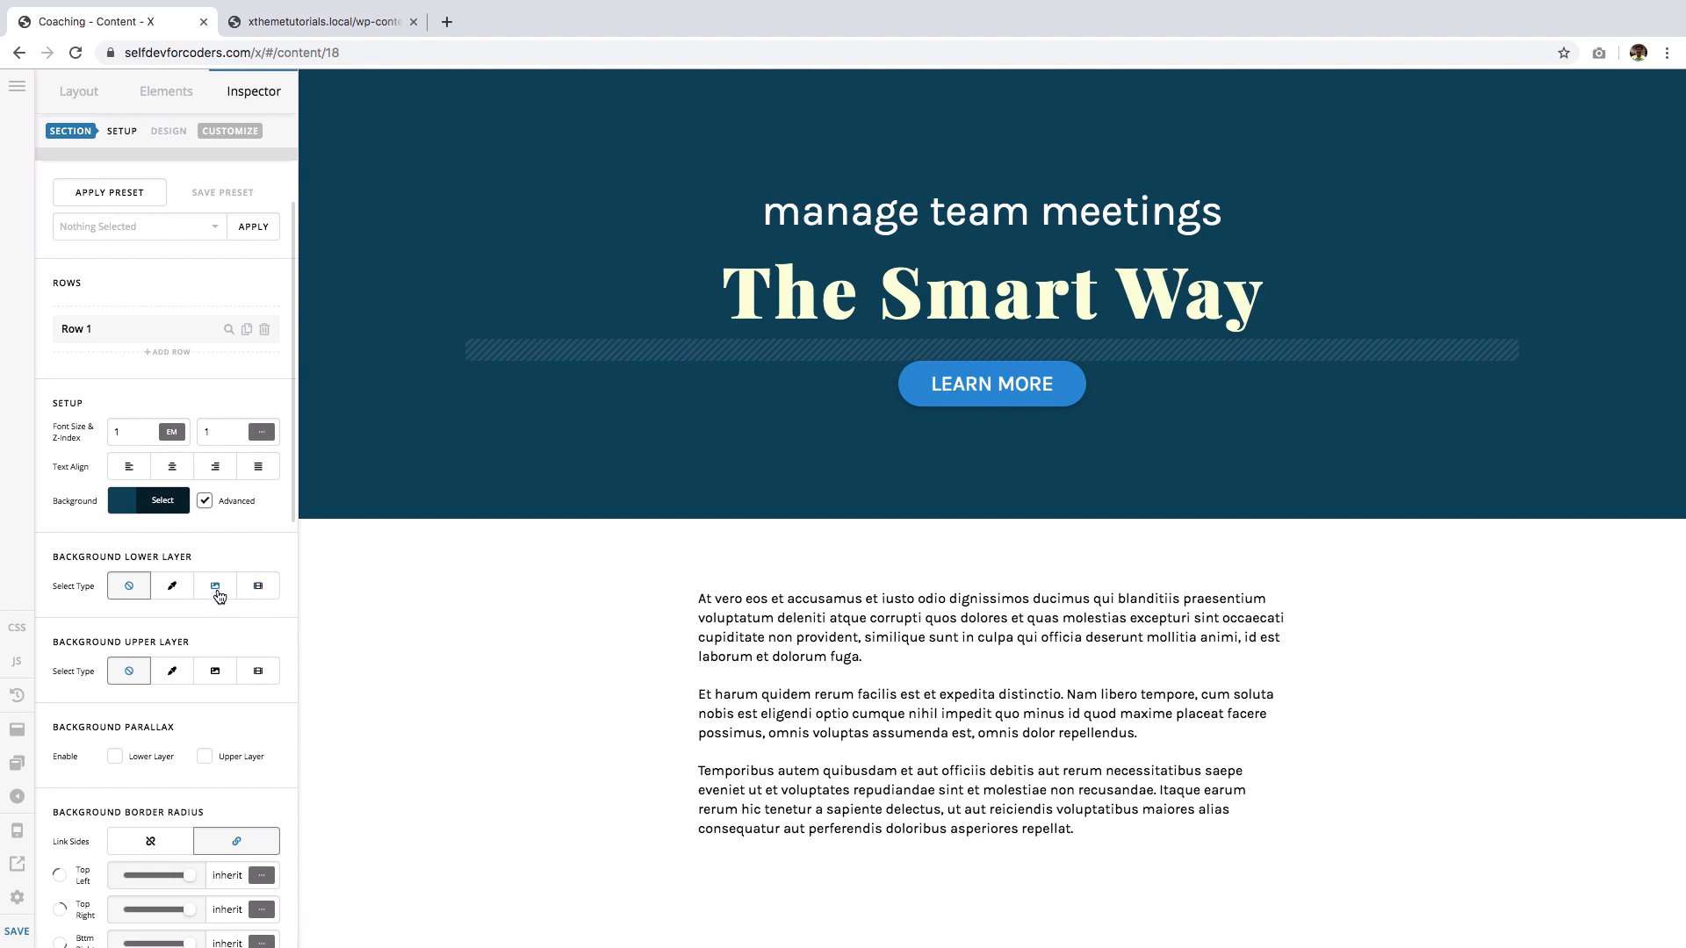
# - Set the lower background layer to Image and insert the office whiteboard meeting photo
pyautogui.click(214, 584)
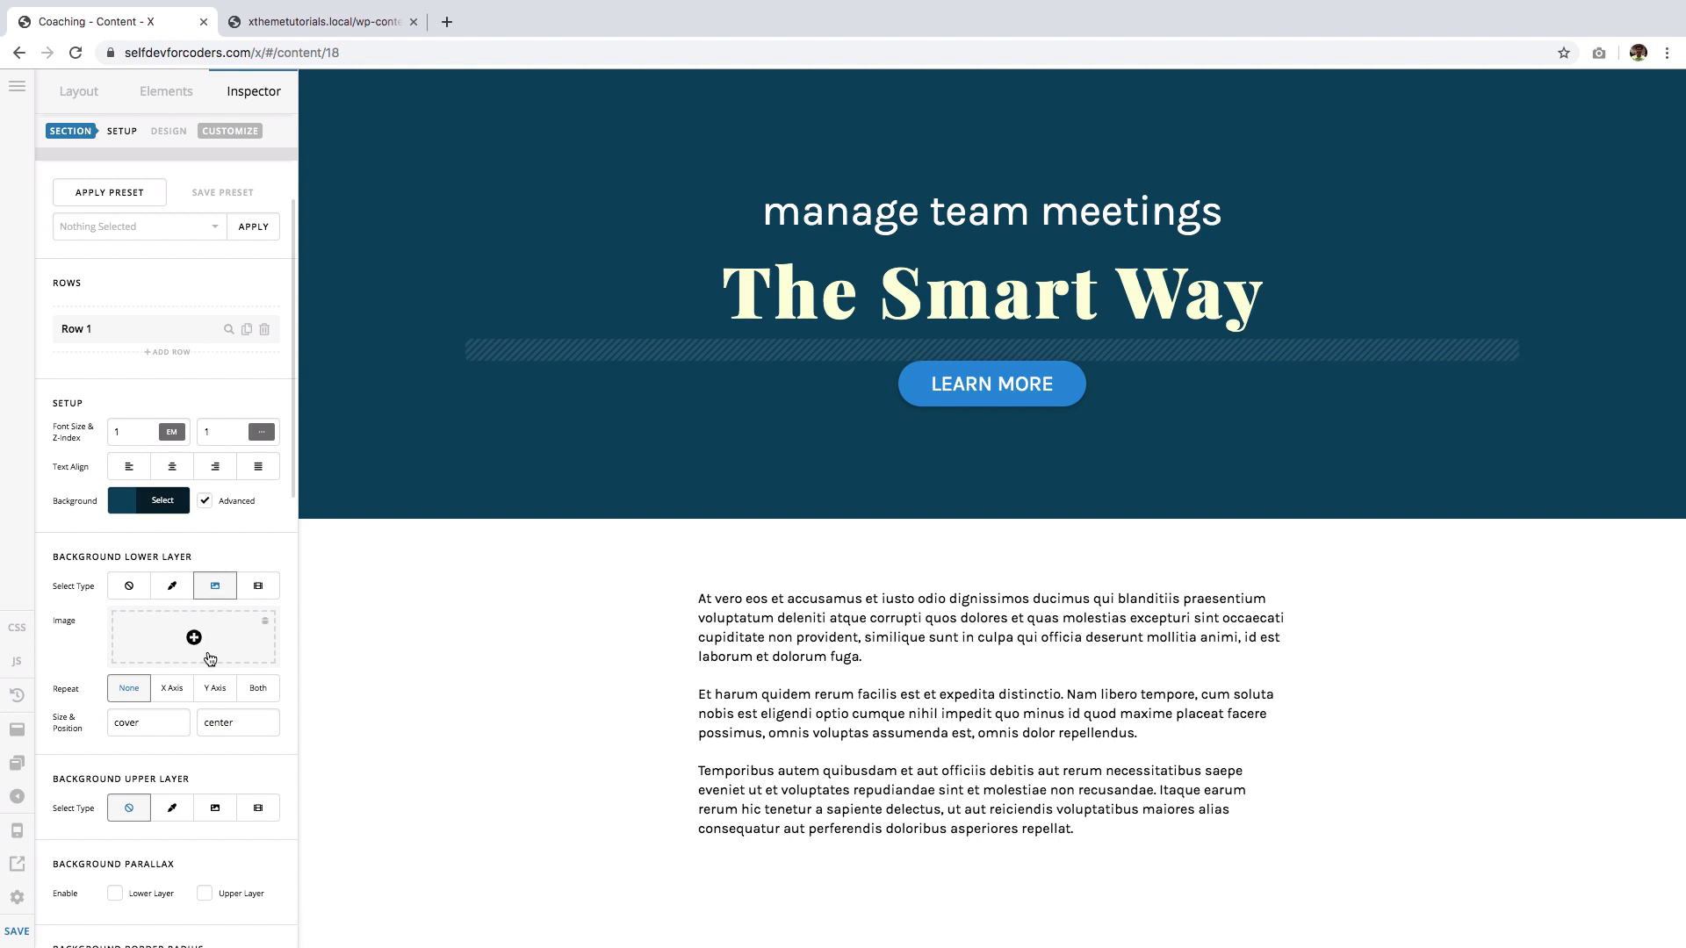
pyautogui.click(193, 636)
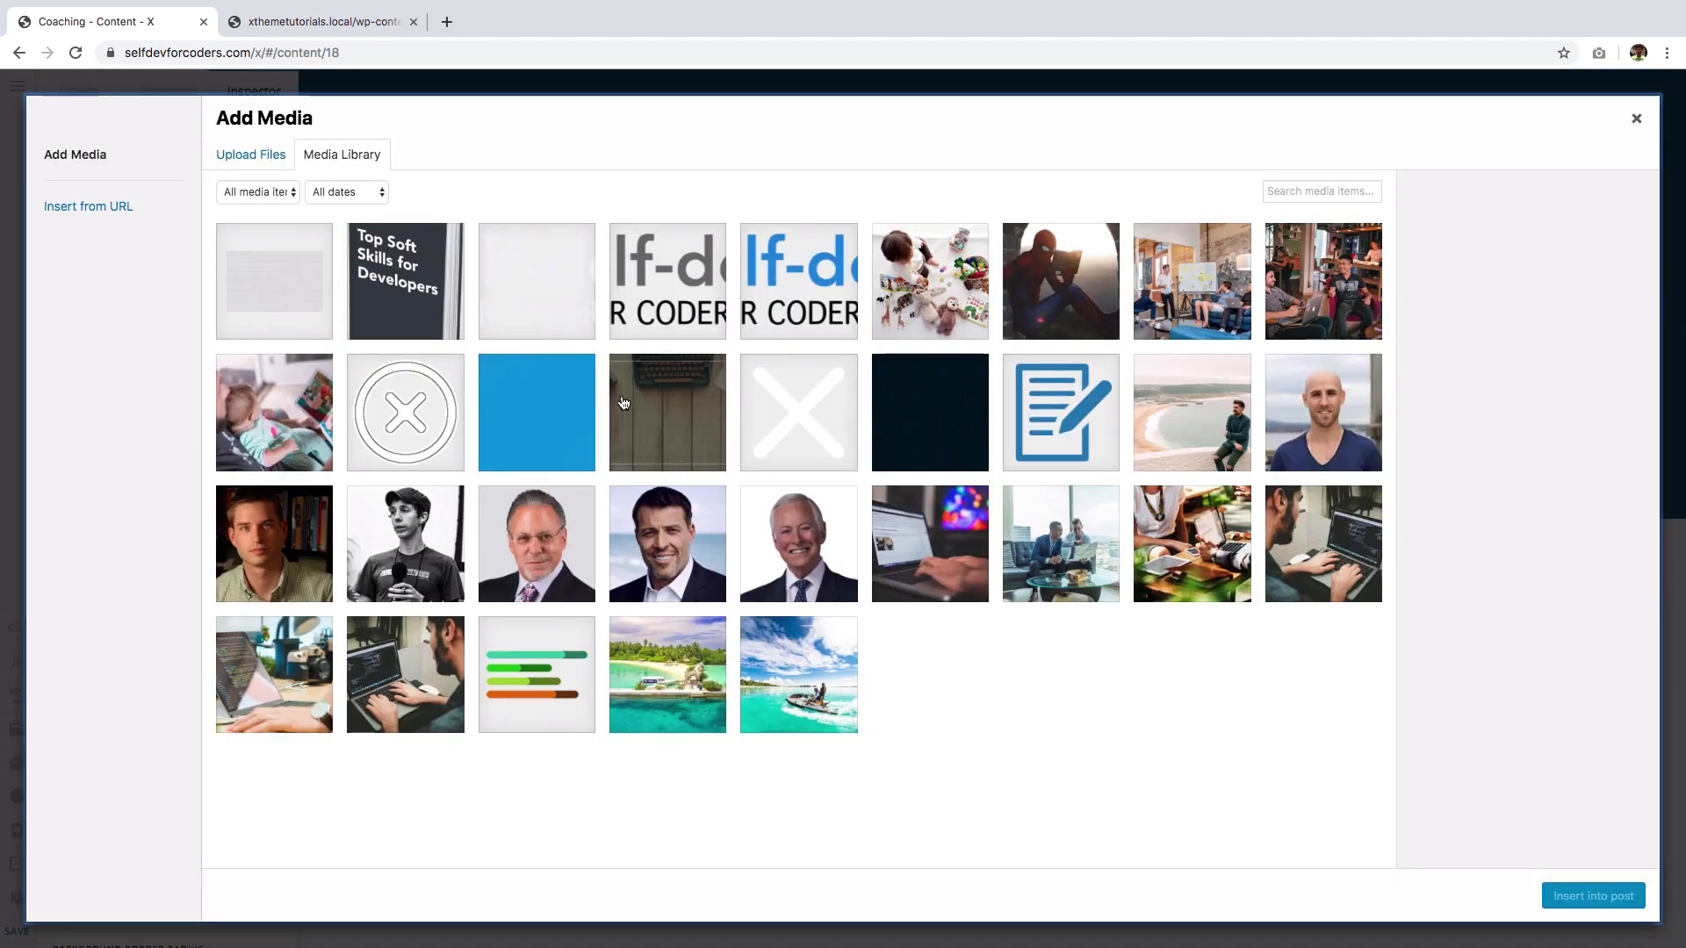
pyautogui.click(1192, 282)
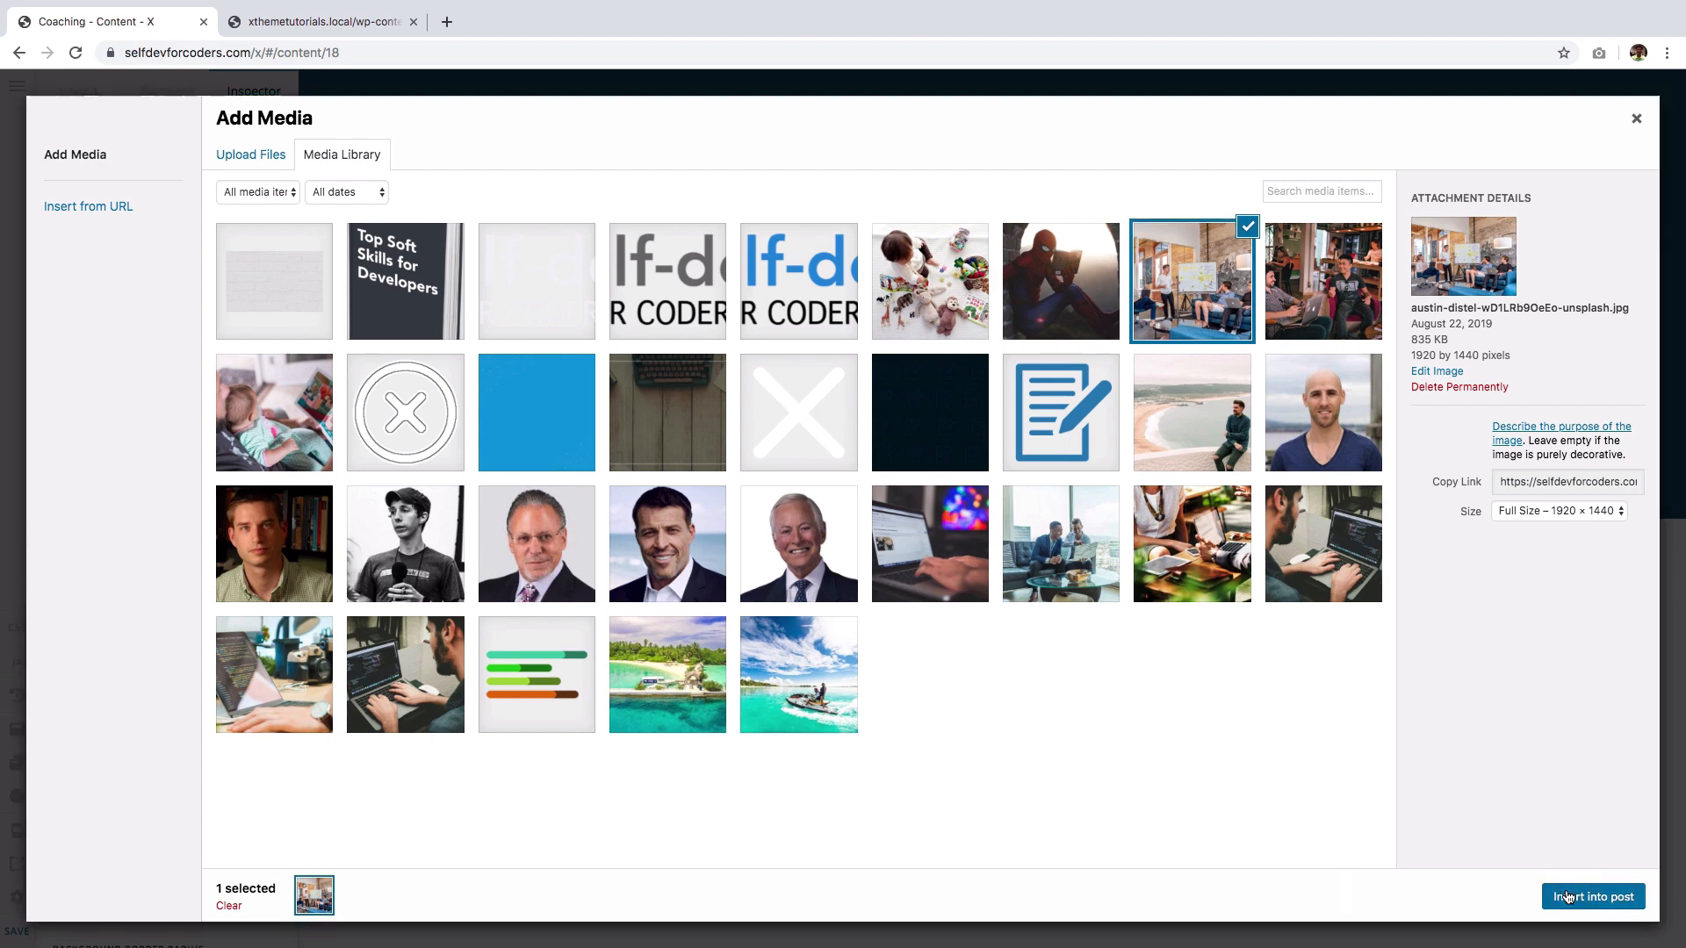
pyautogui.click(1592, 896)
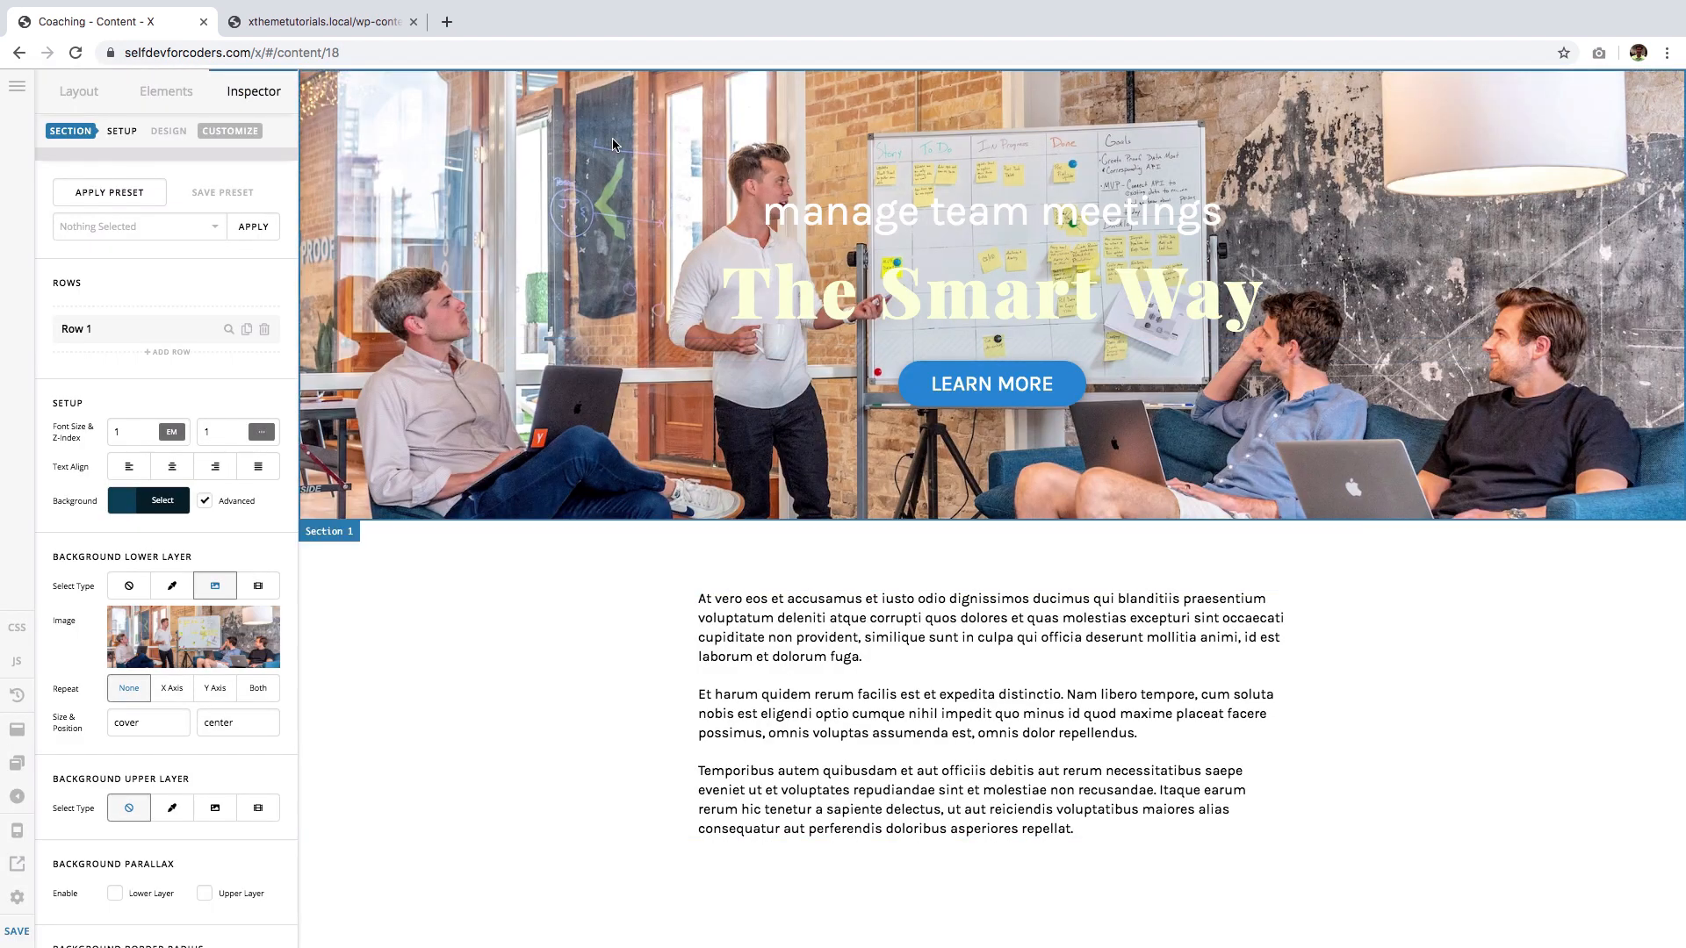
pyautogui.moveTo(579, 83)
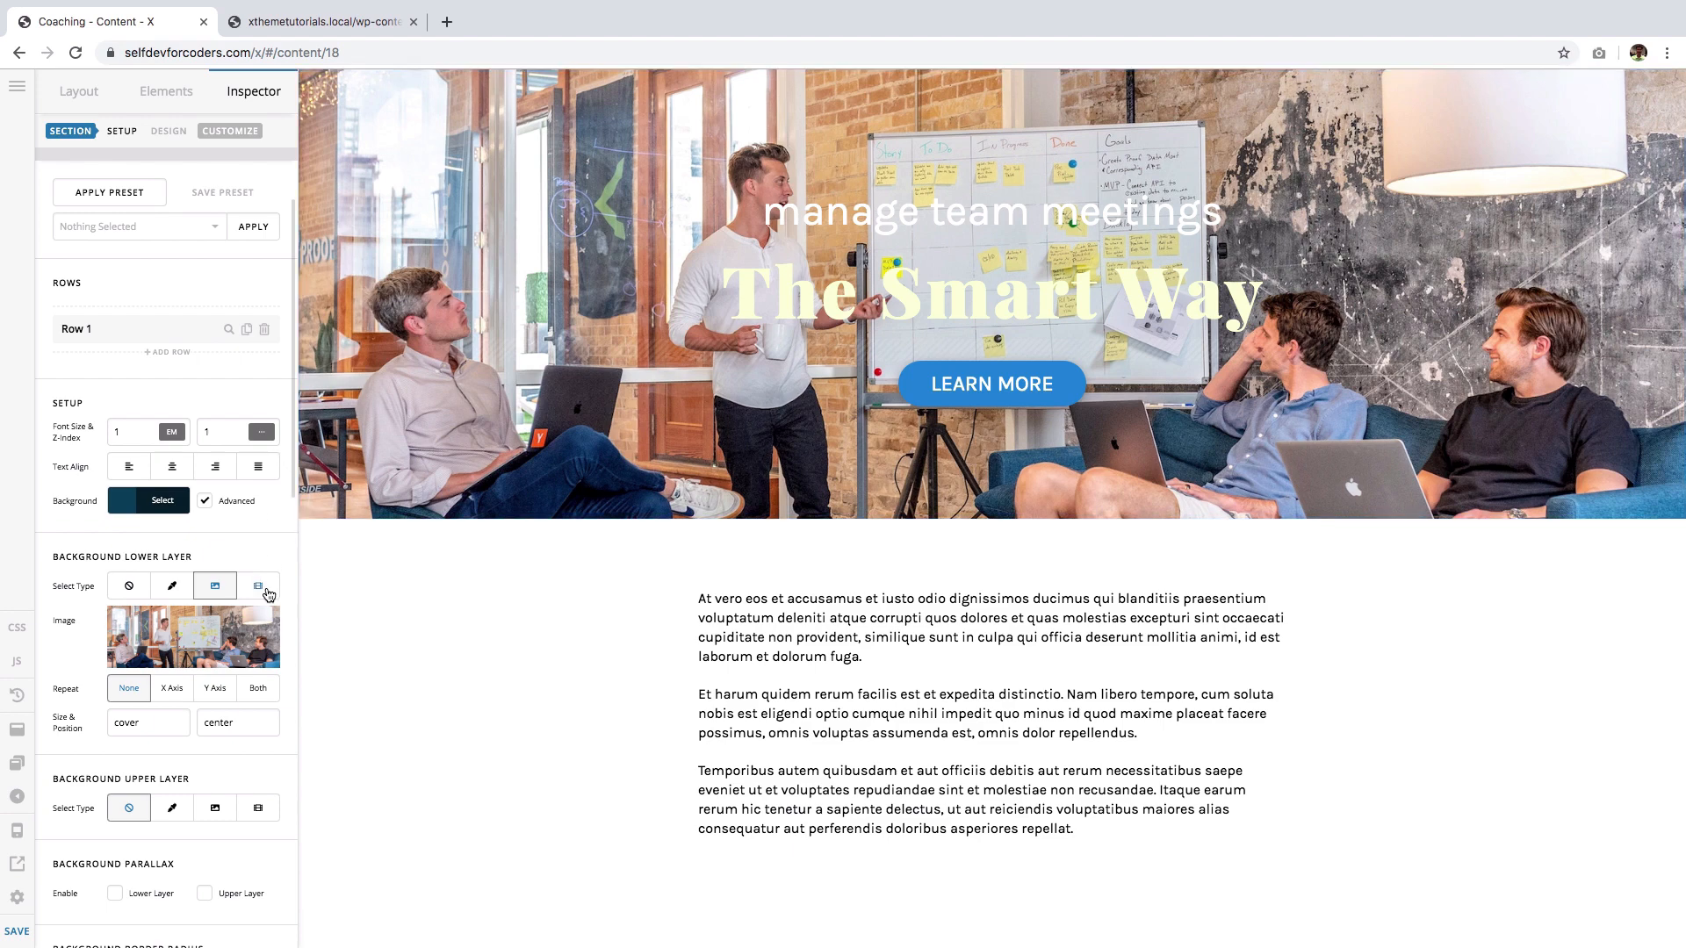
# - Try the lower layer as a Video from the other tab's URL, then revert it to Image
pyautogui.click(257, 584)
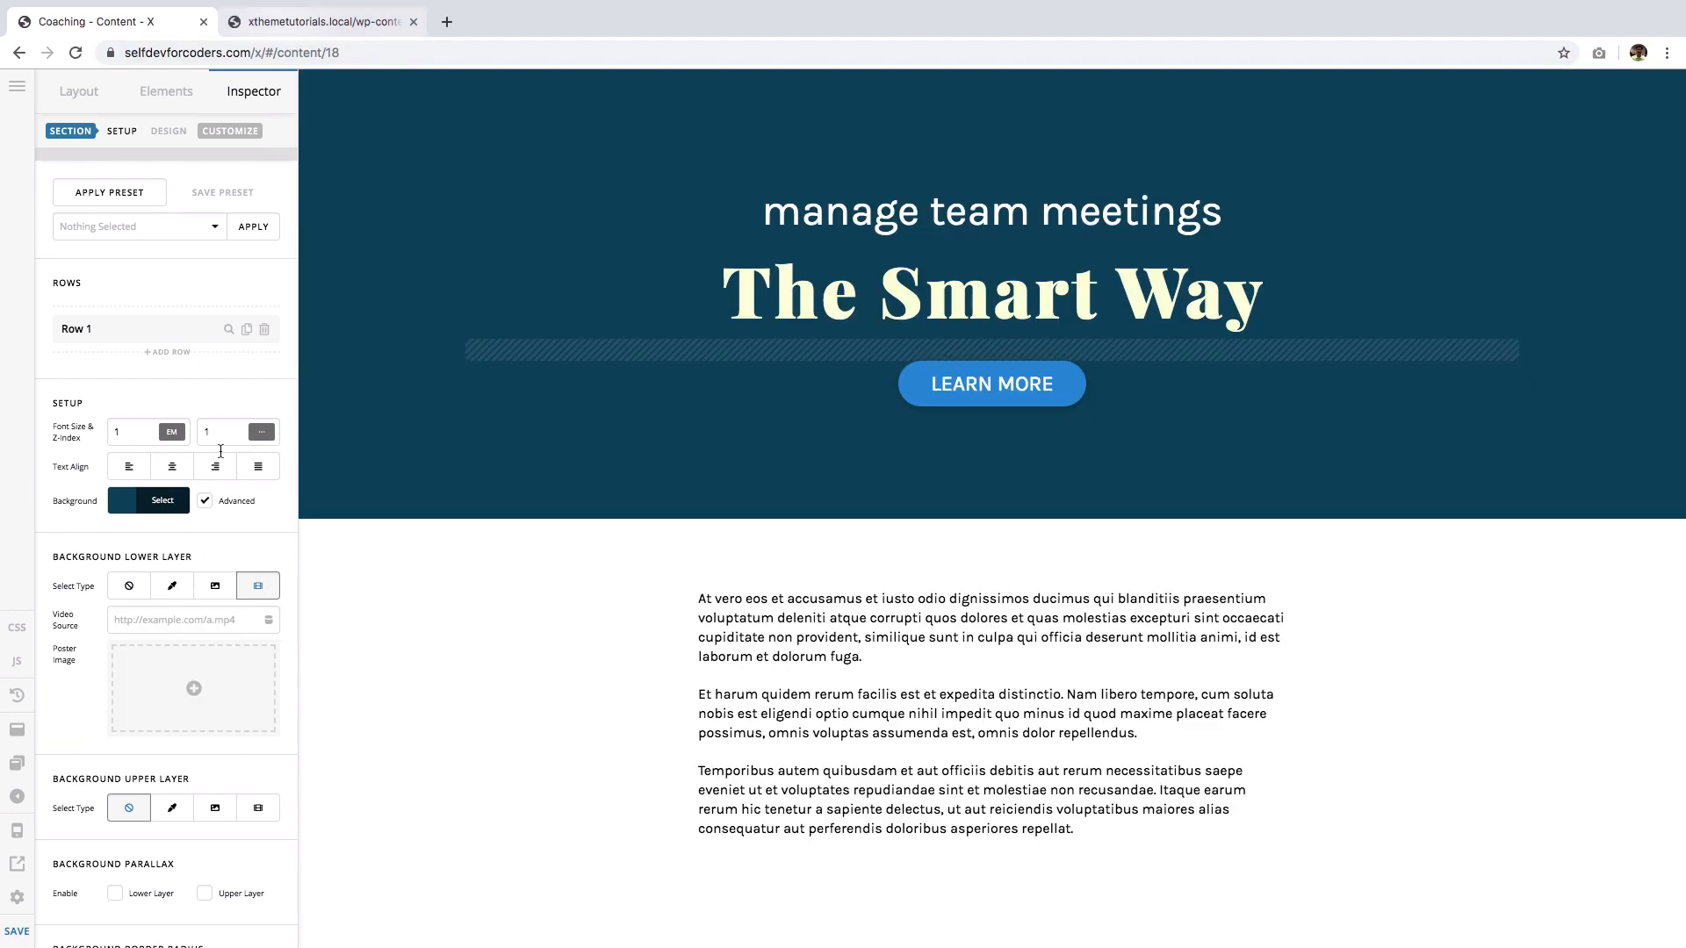
pyautogui.click(320, 21)
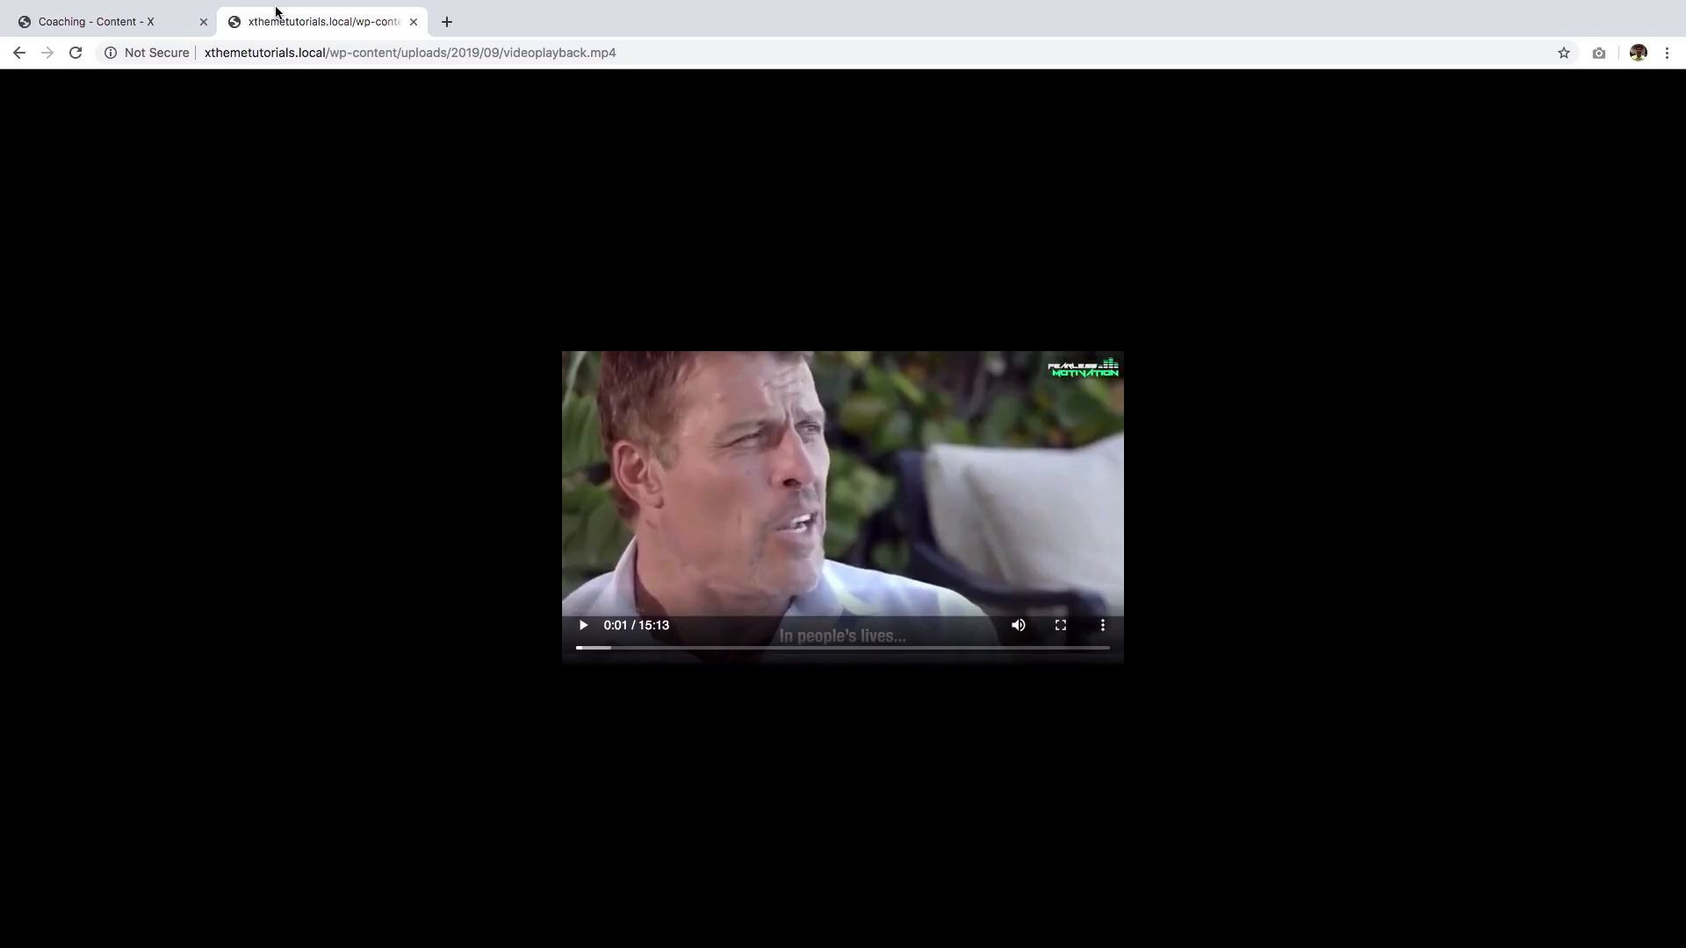
pyautogui.click(102, 21)
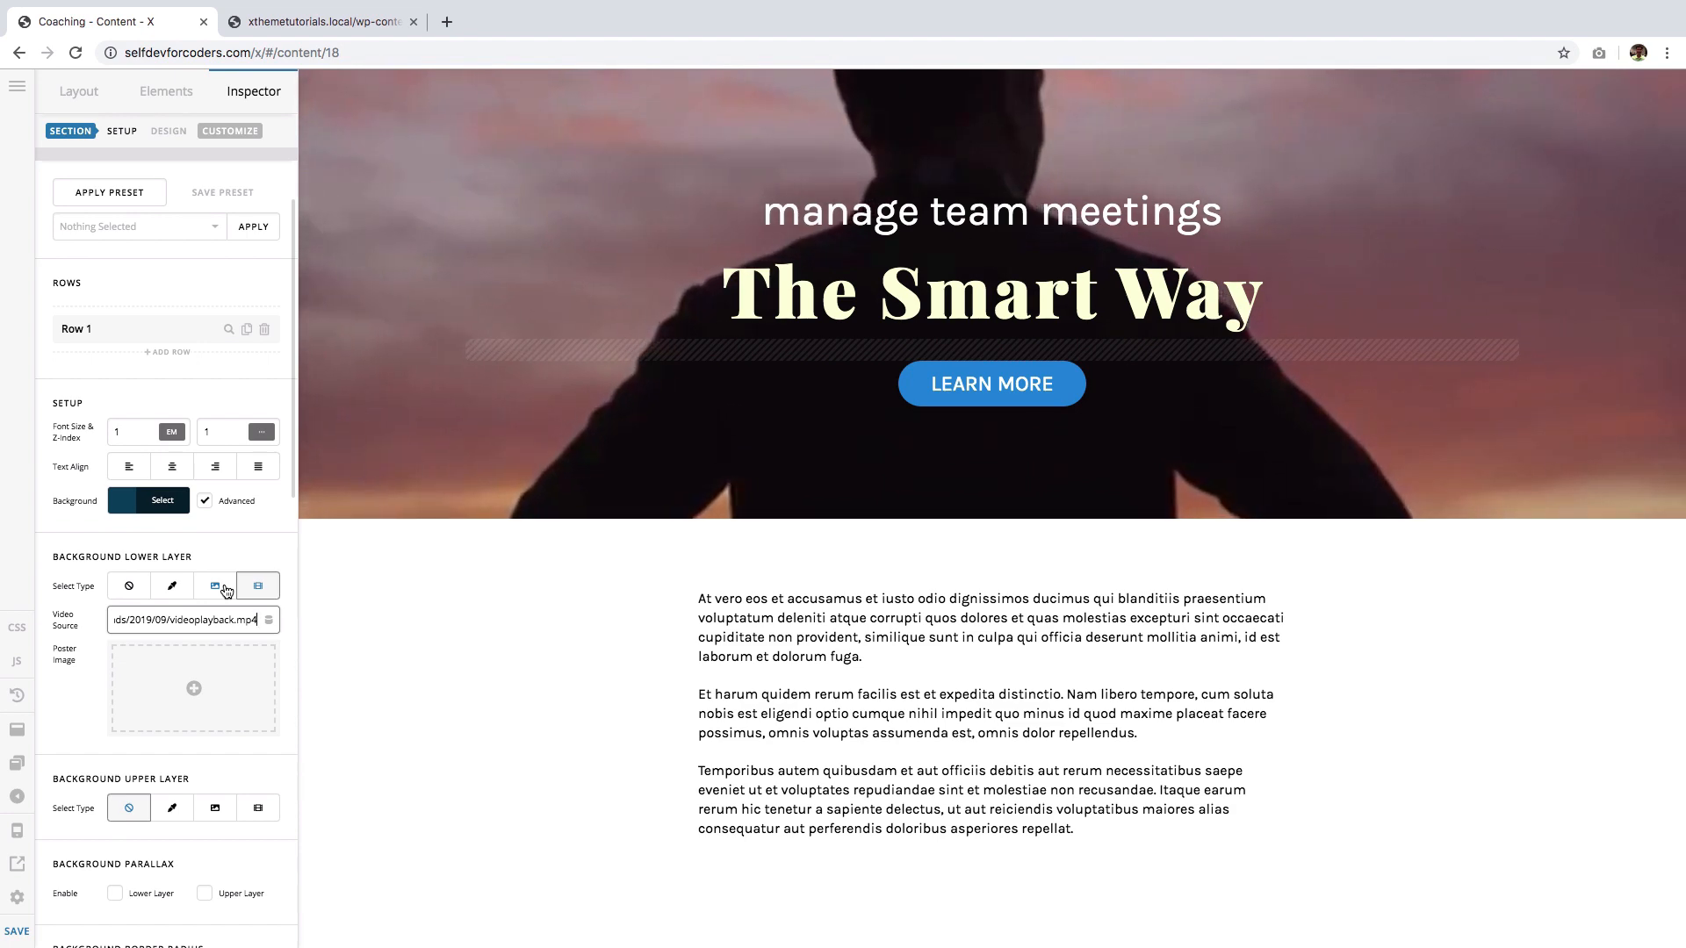
pyautogui.click(214, 586)
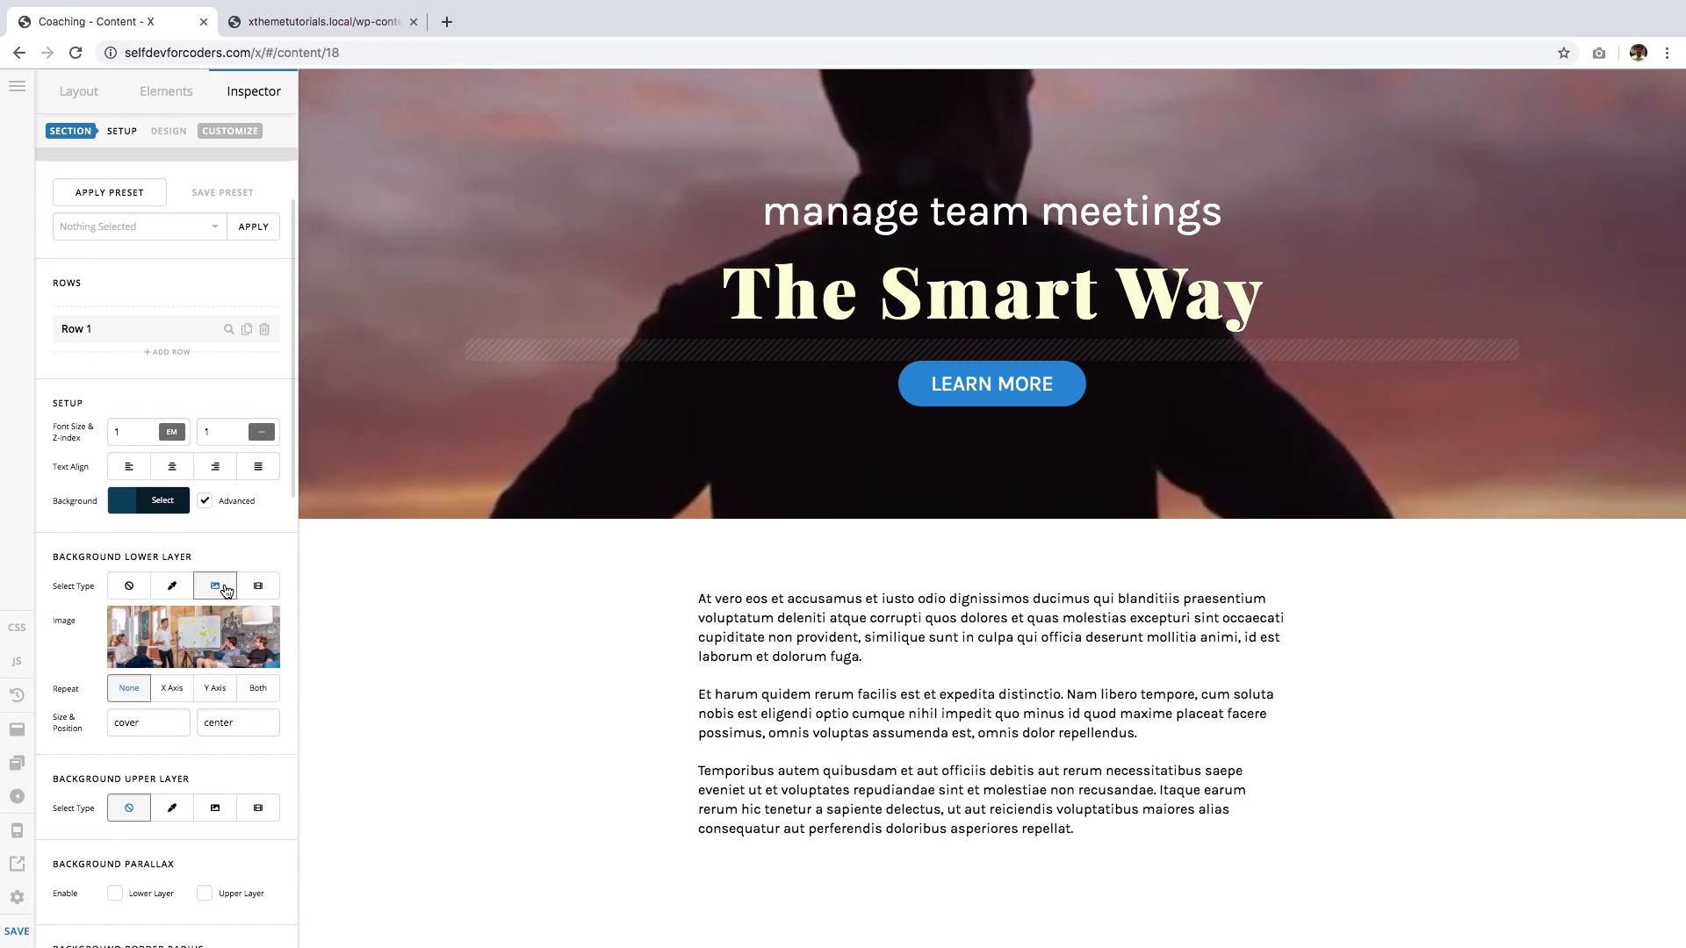
# - Set the upper background layer type to Color with a translucent blue tint
pyautogui.click(215, 586)
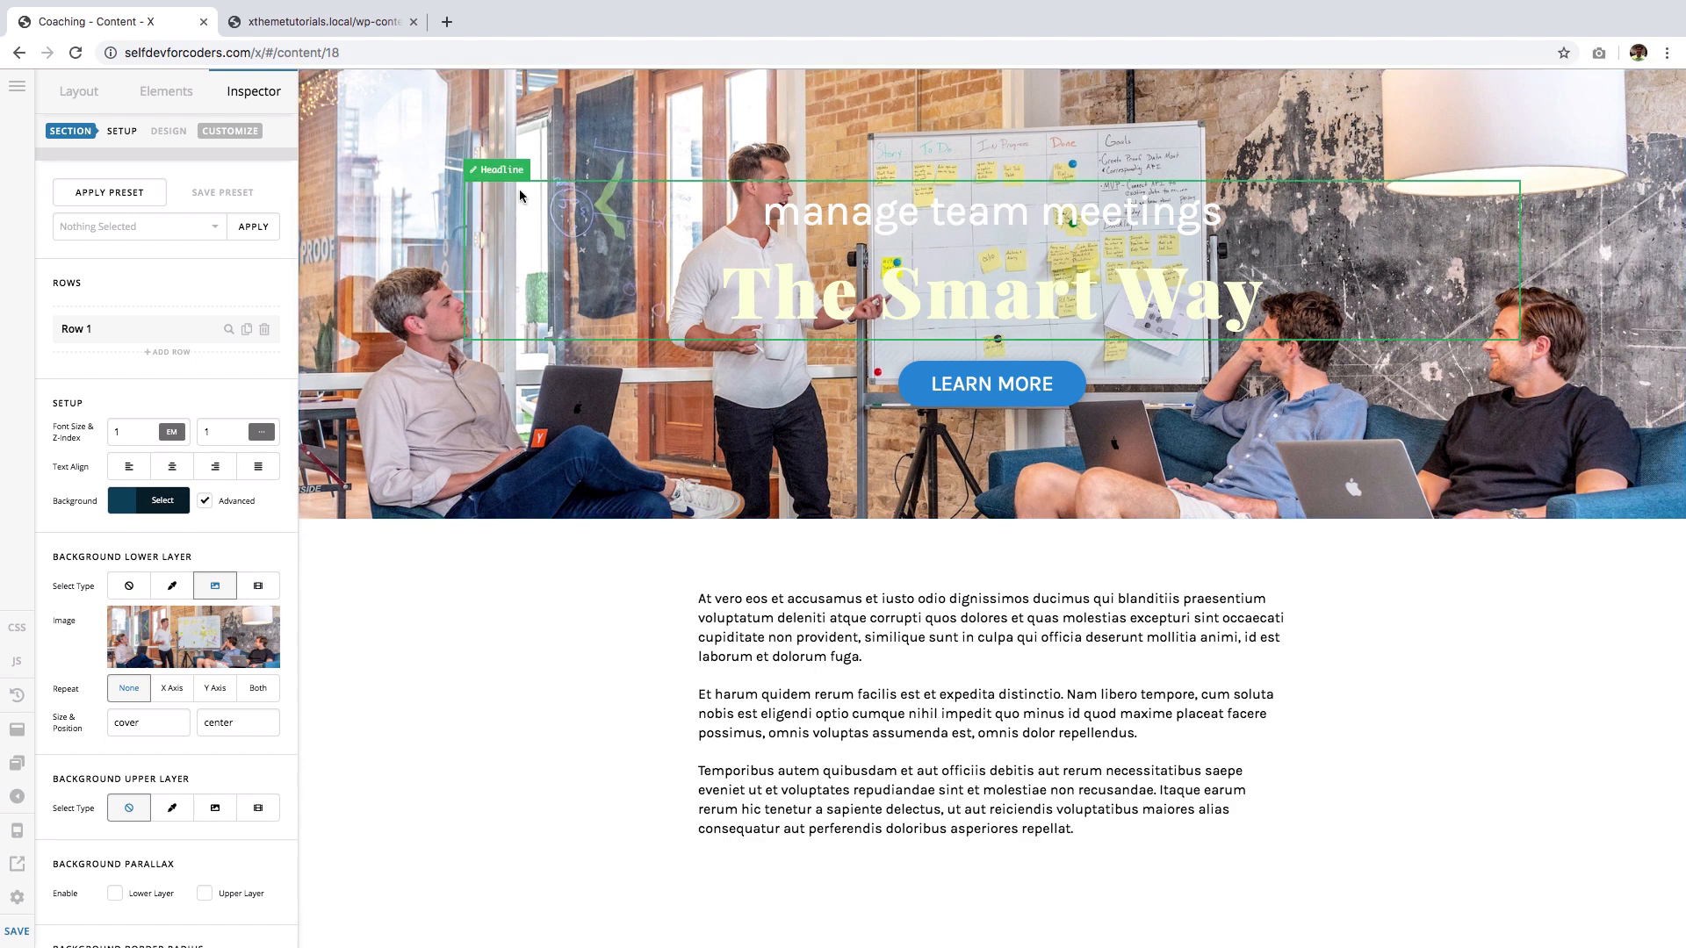
pyautogui.moveTo(769, 220)
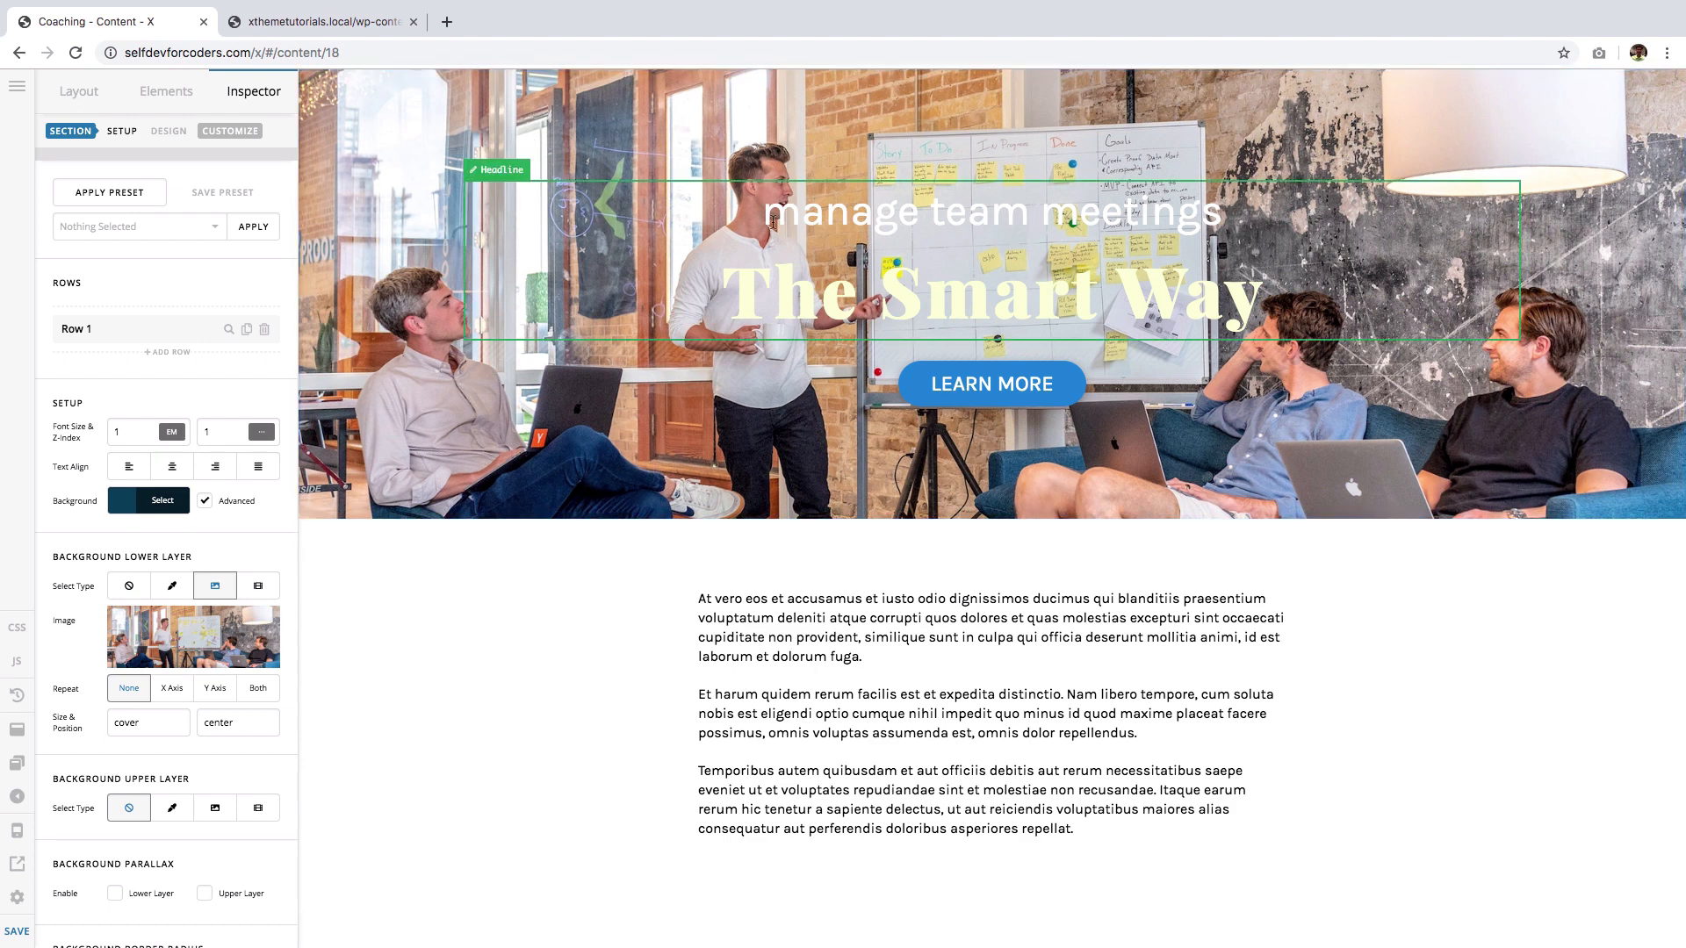
pyautogui.moveTo(815, 258)
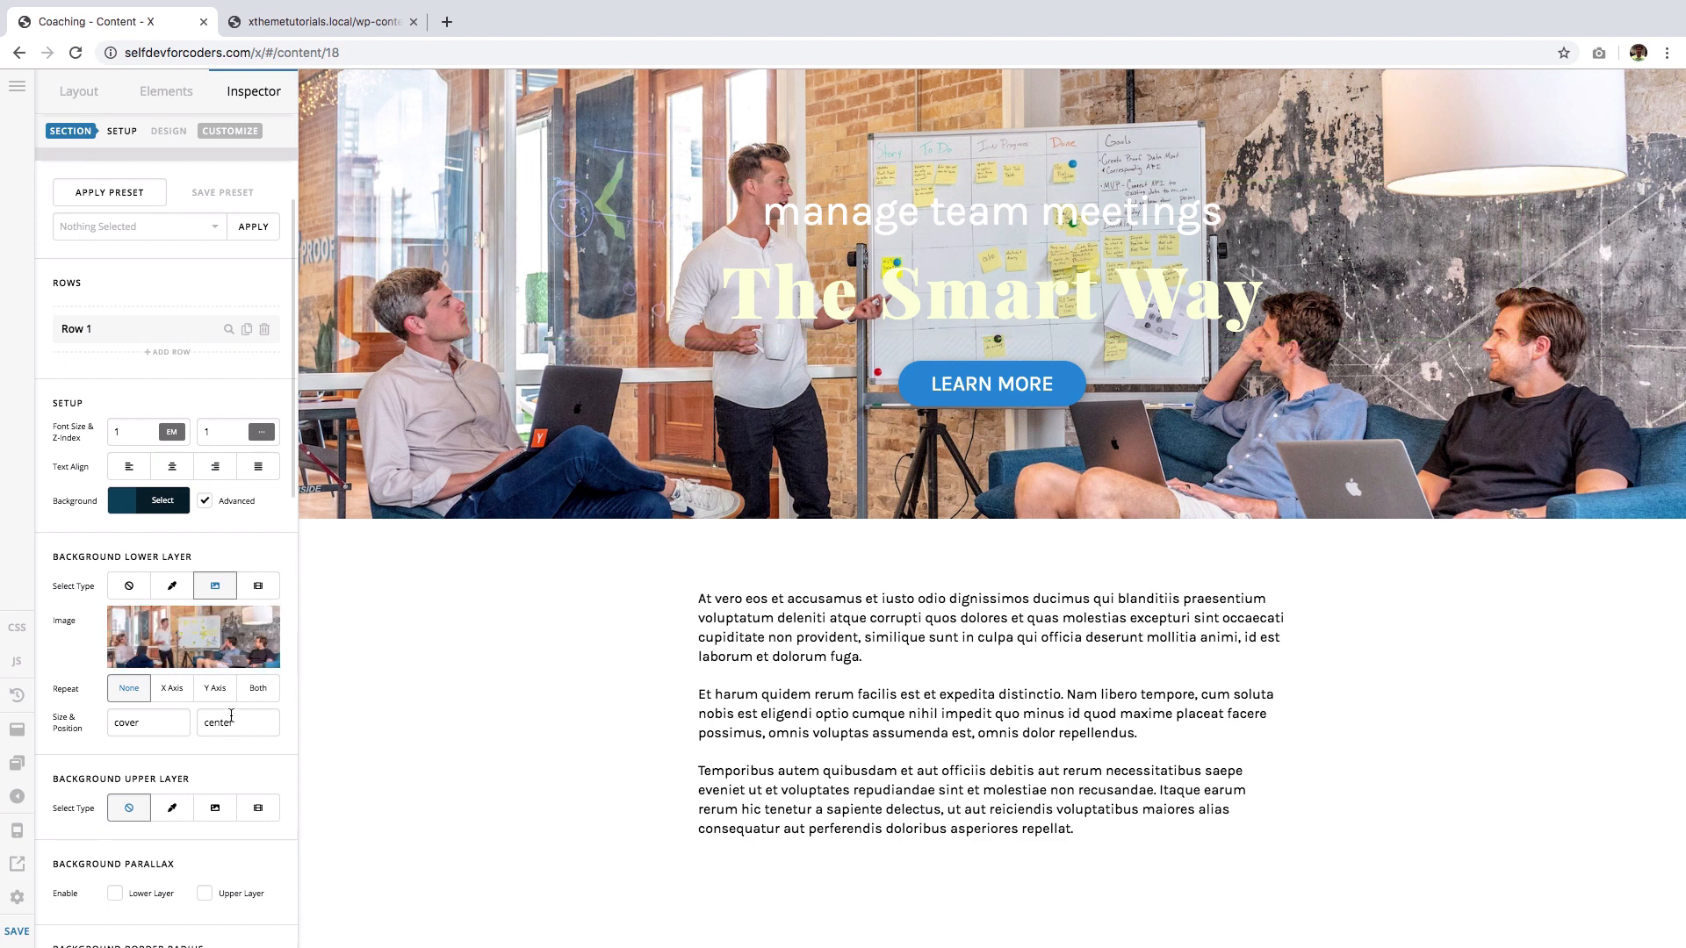
pyautogui.scroll(-3)
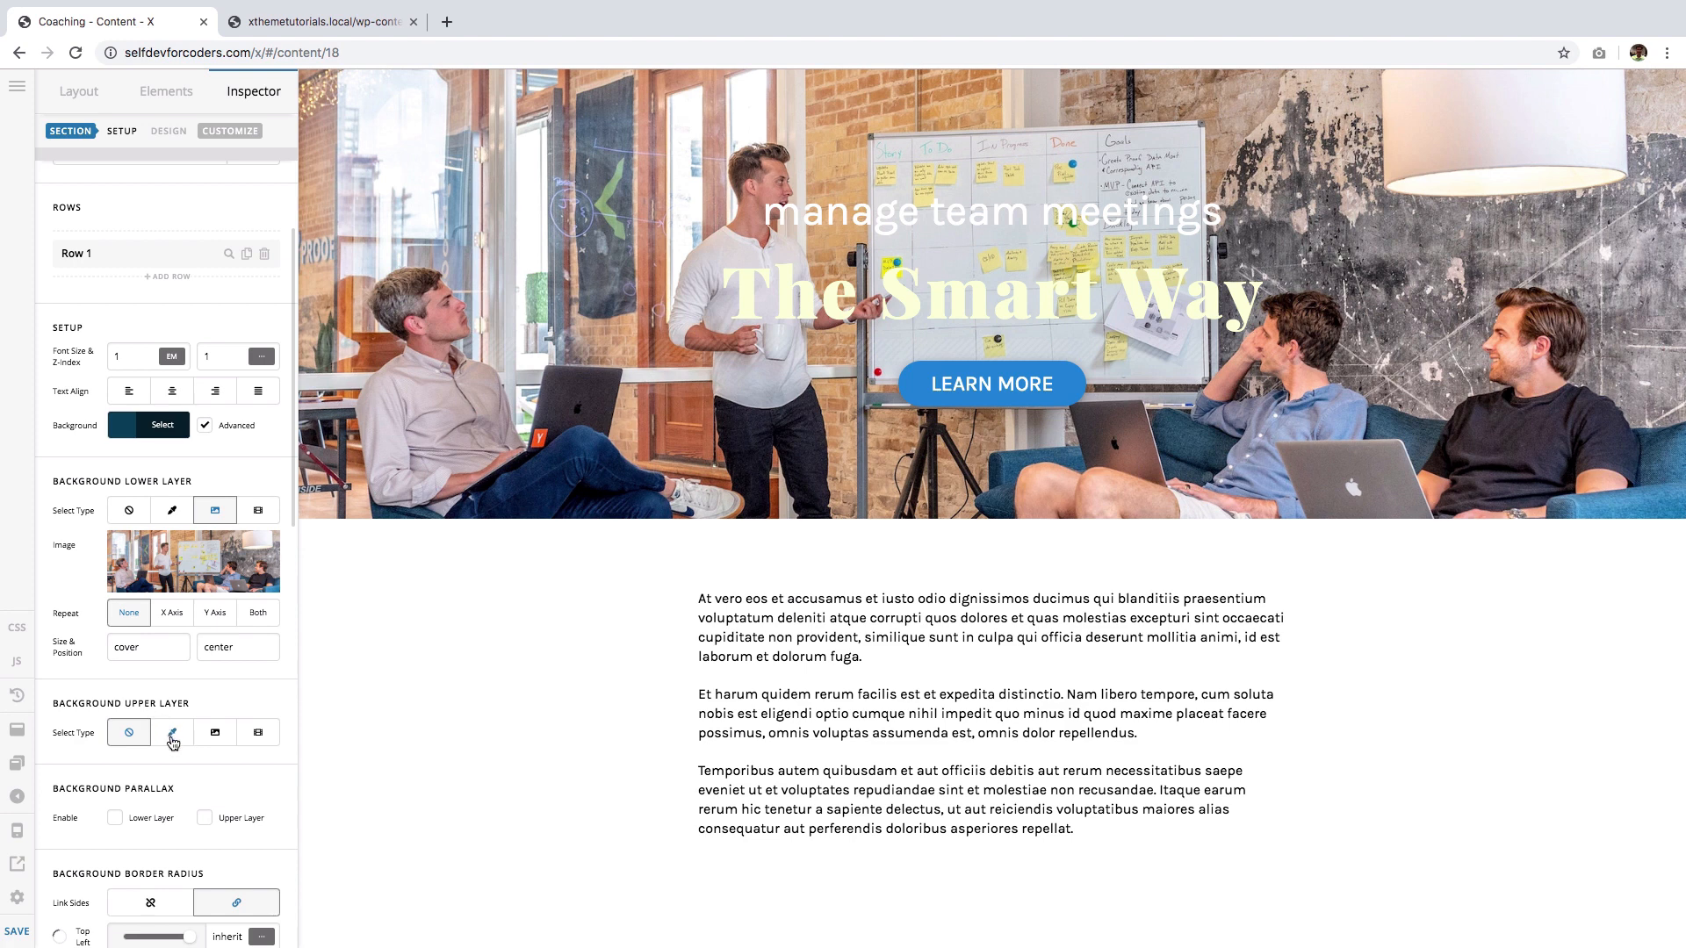
pyautogui.click(172, 732)
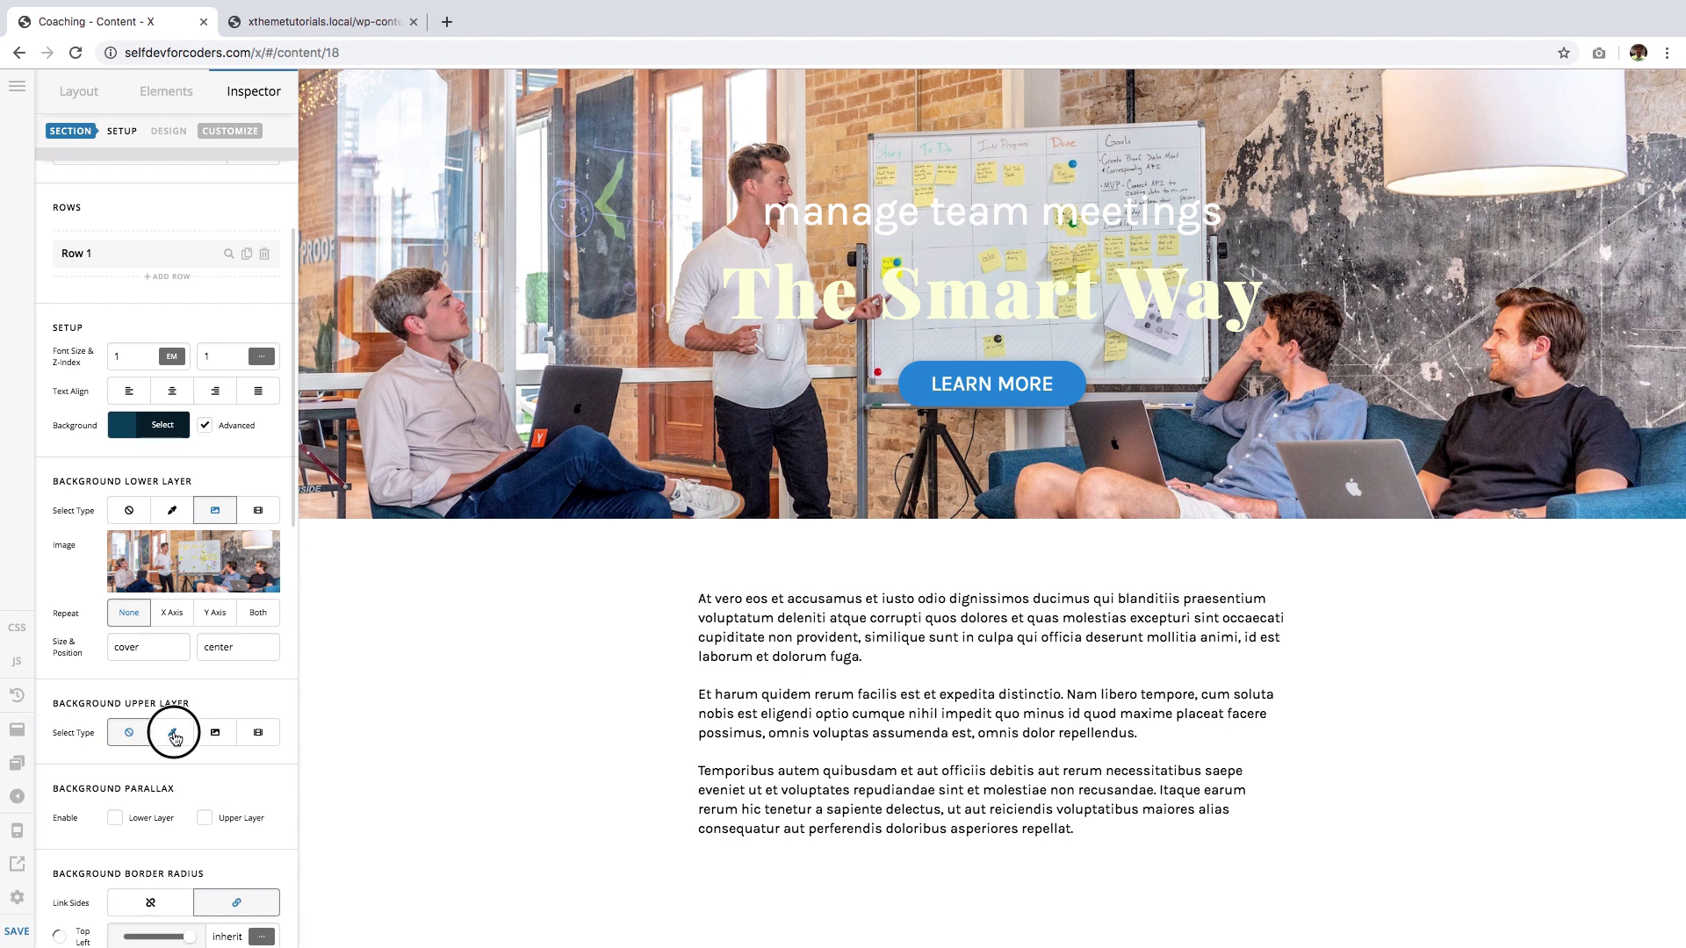
pyautogui.click(171, 732)
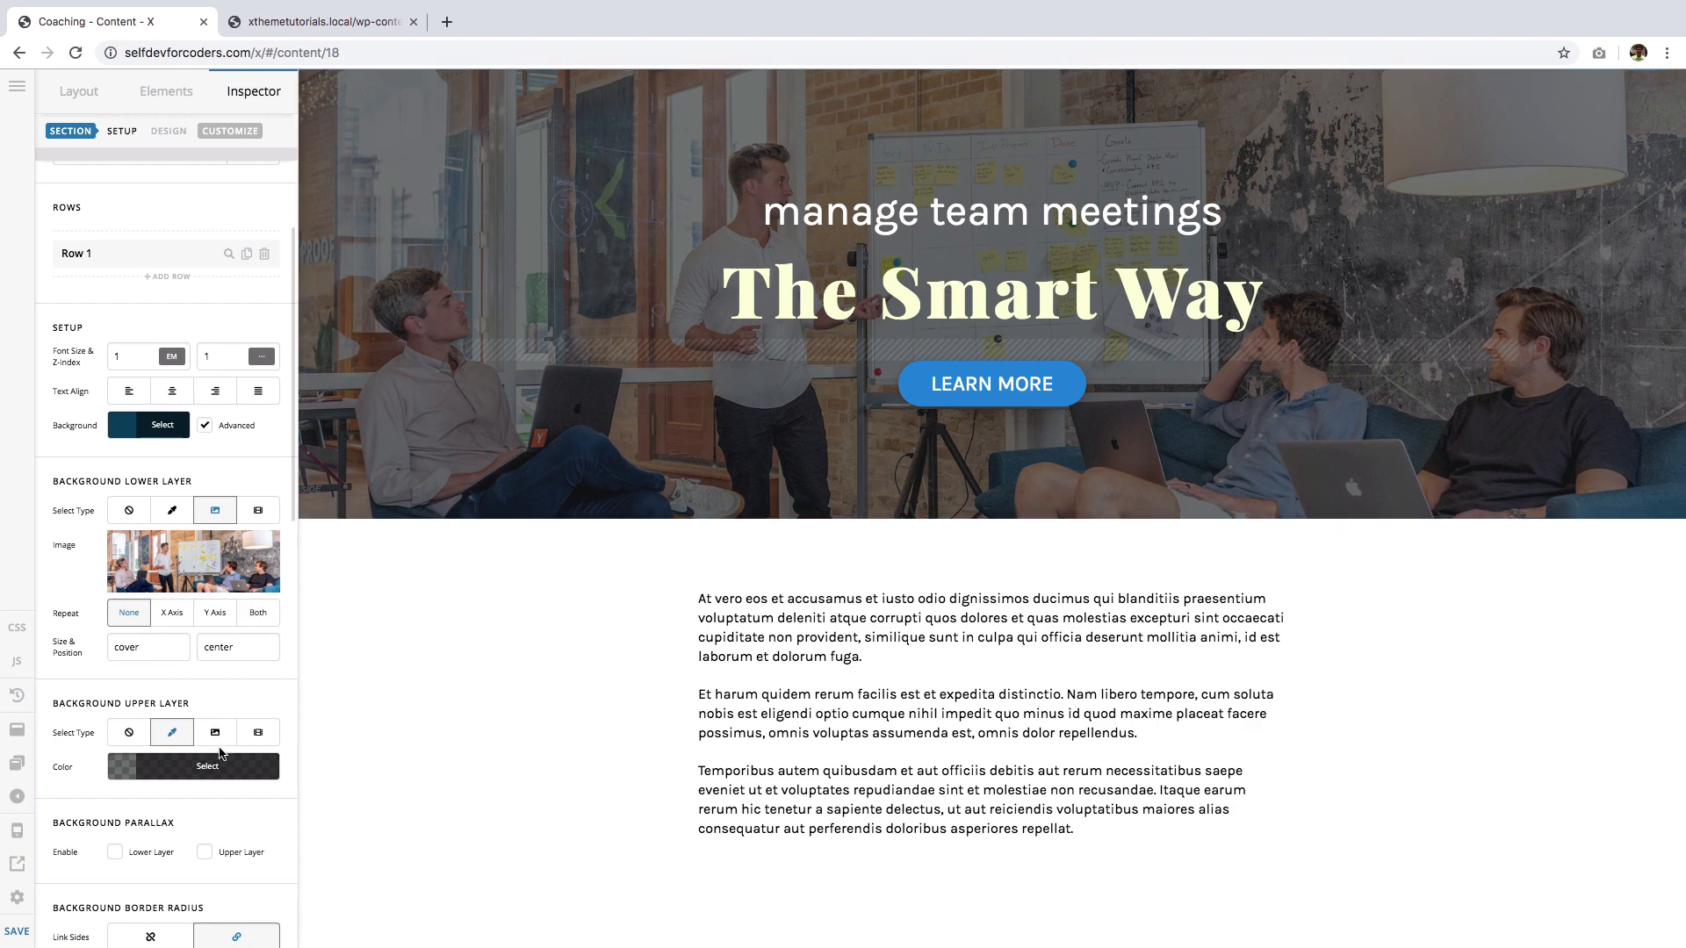
pyautogui.click(205, 767)
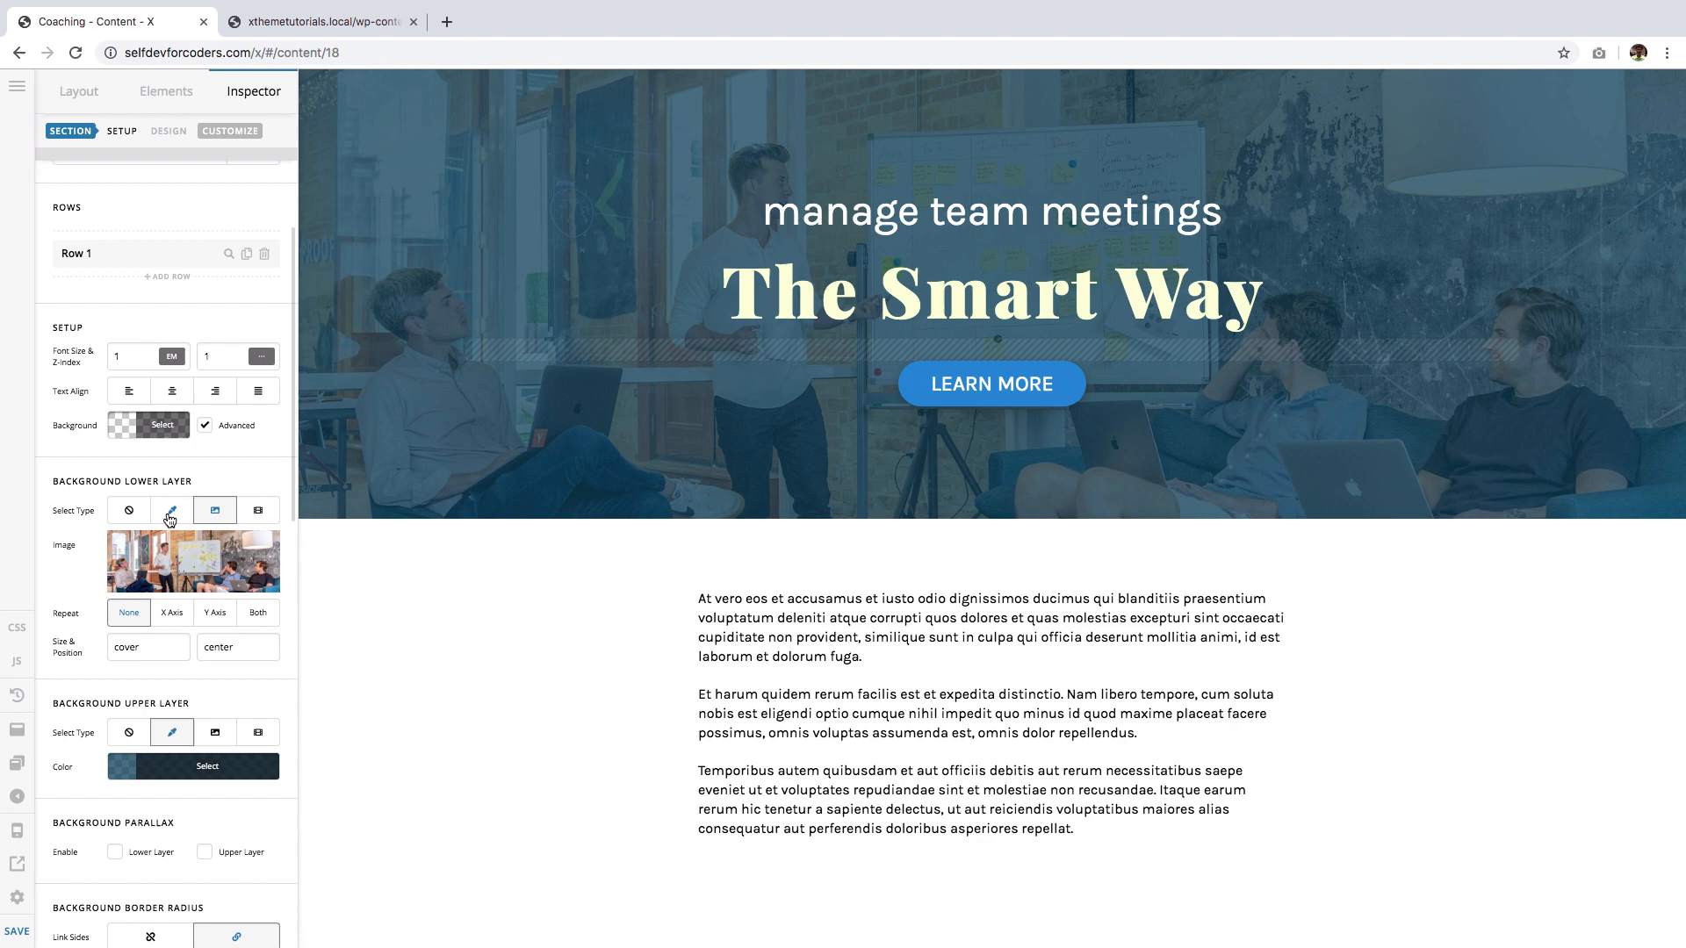
# - Make the lower layer Color and the upper layer brick-wall.png, sized 300px, repeating both ways
pyautogui.click(169, 509)
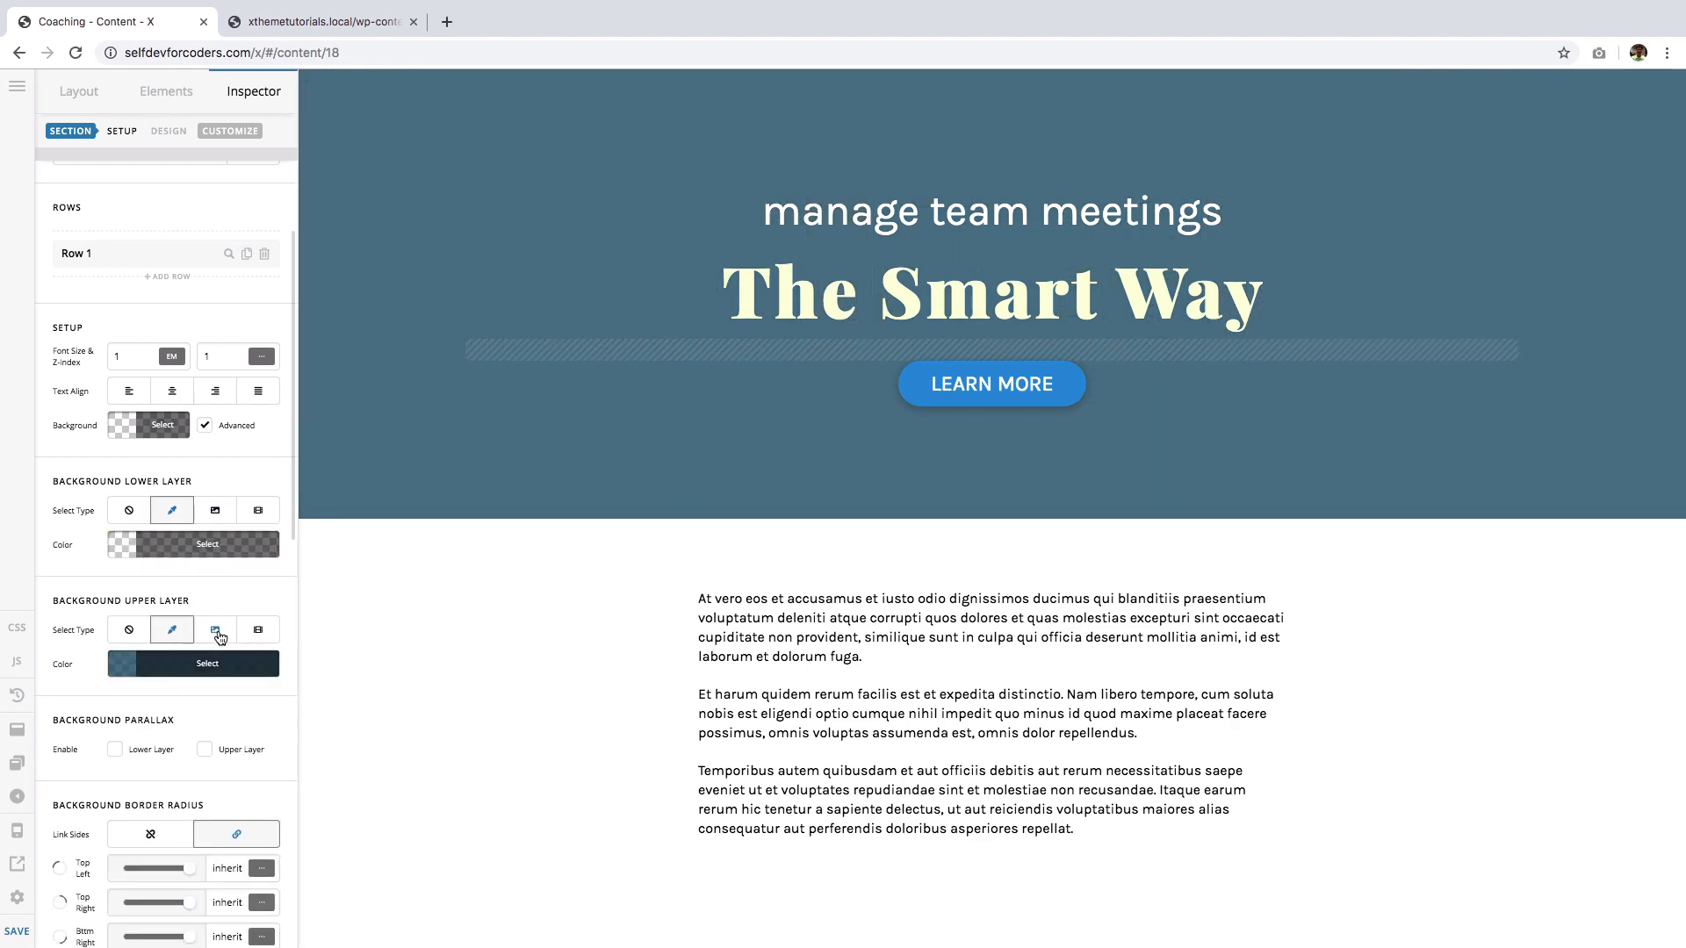
pyautogui.click(215, 629)
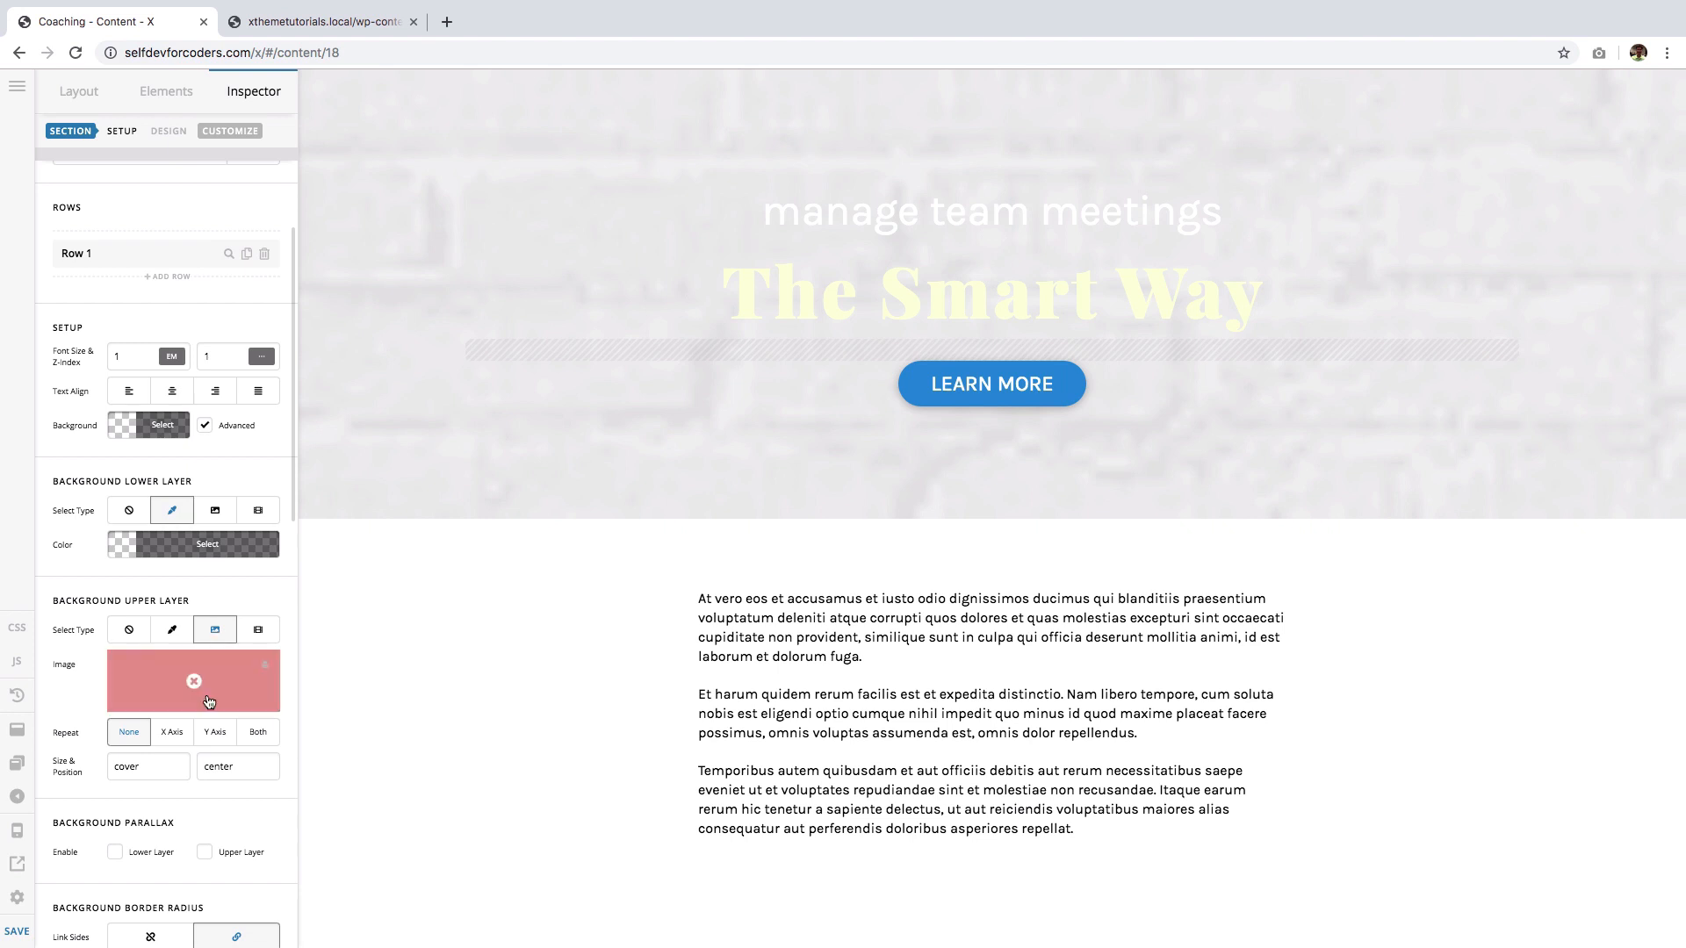
pyautogui.click(193, 681)
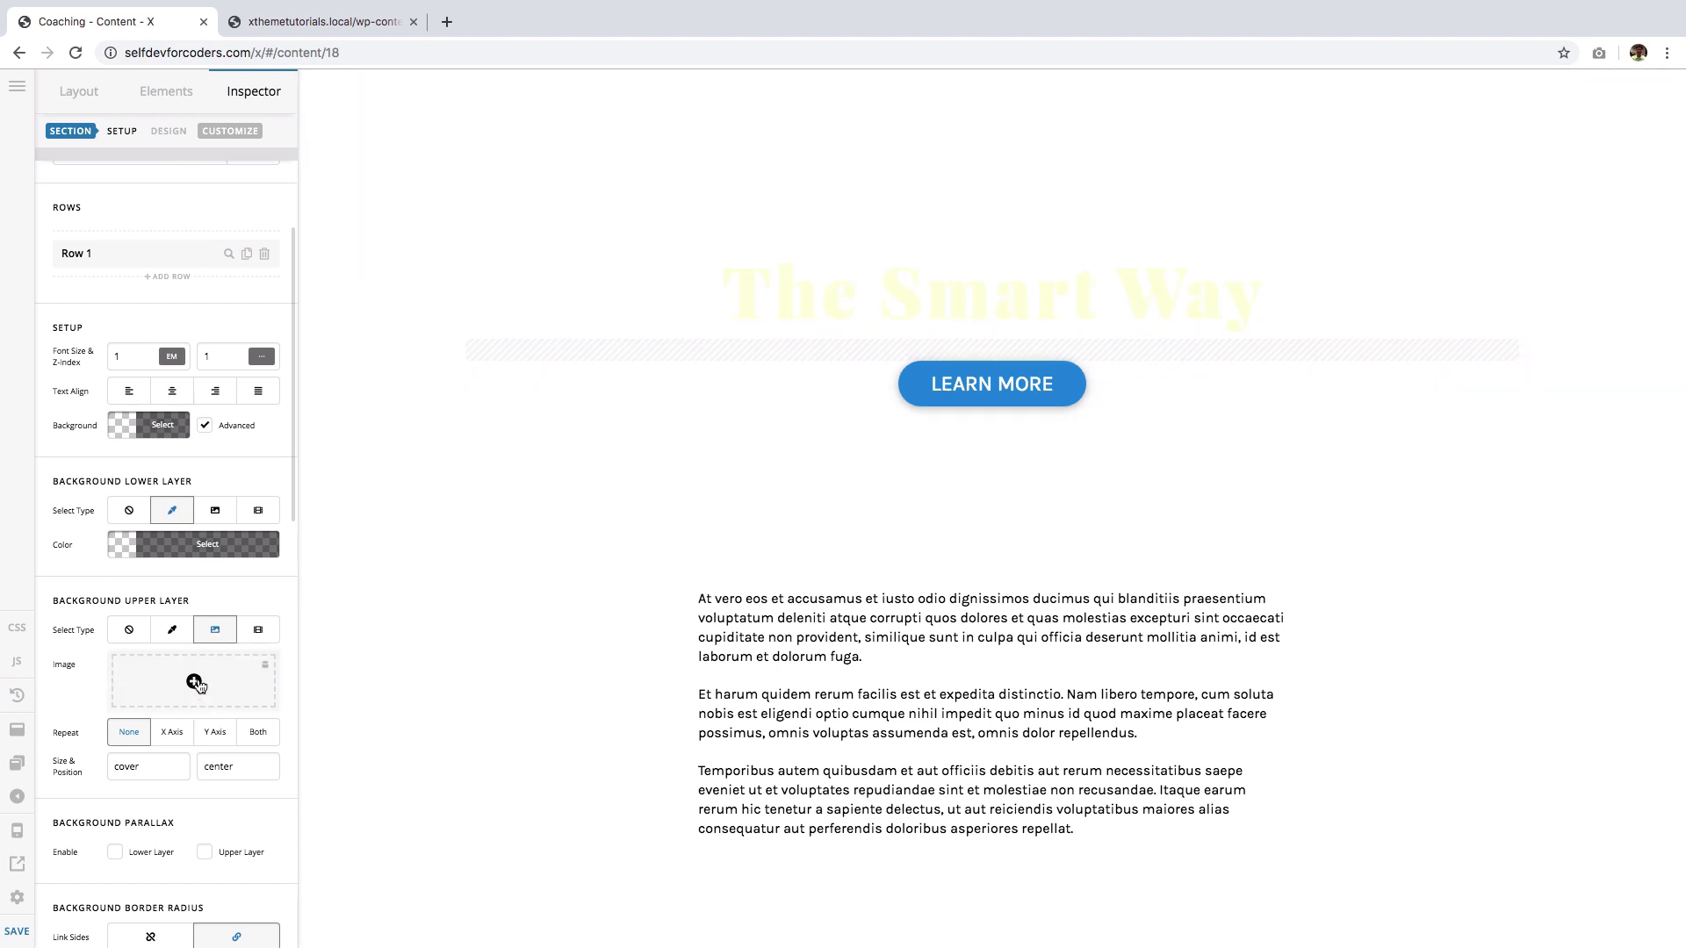
pyautogui.click(193, 683)
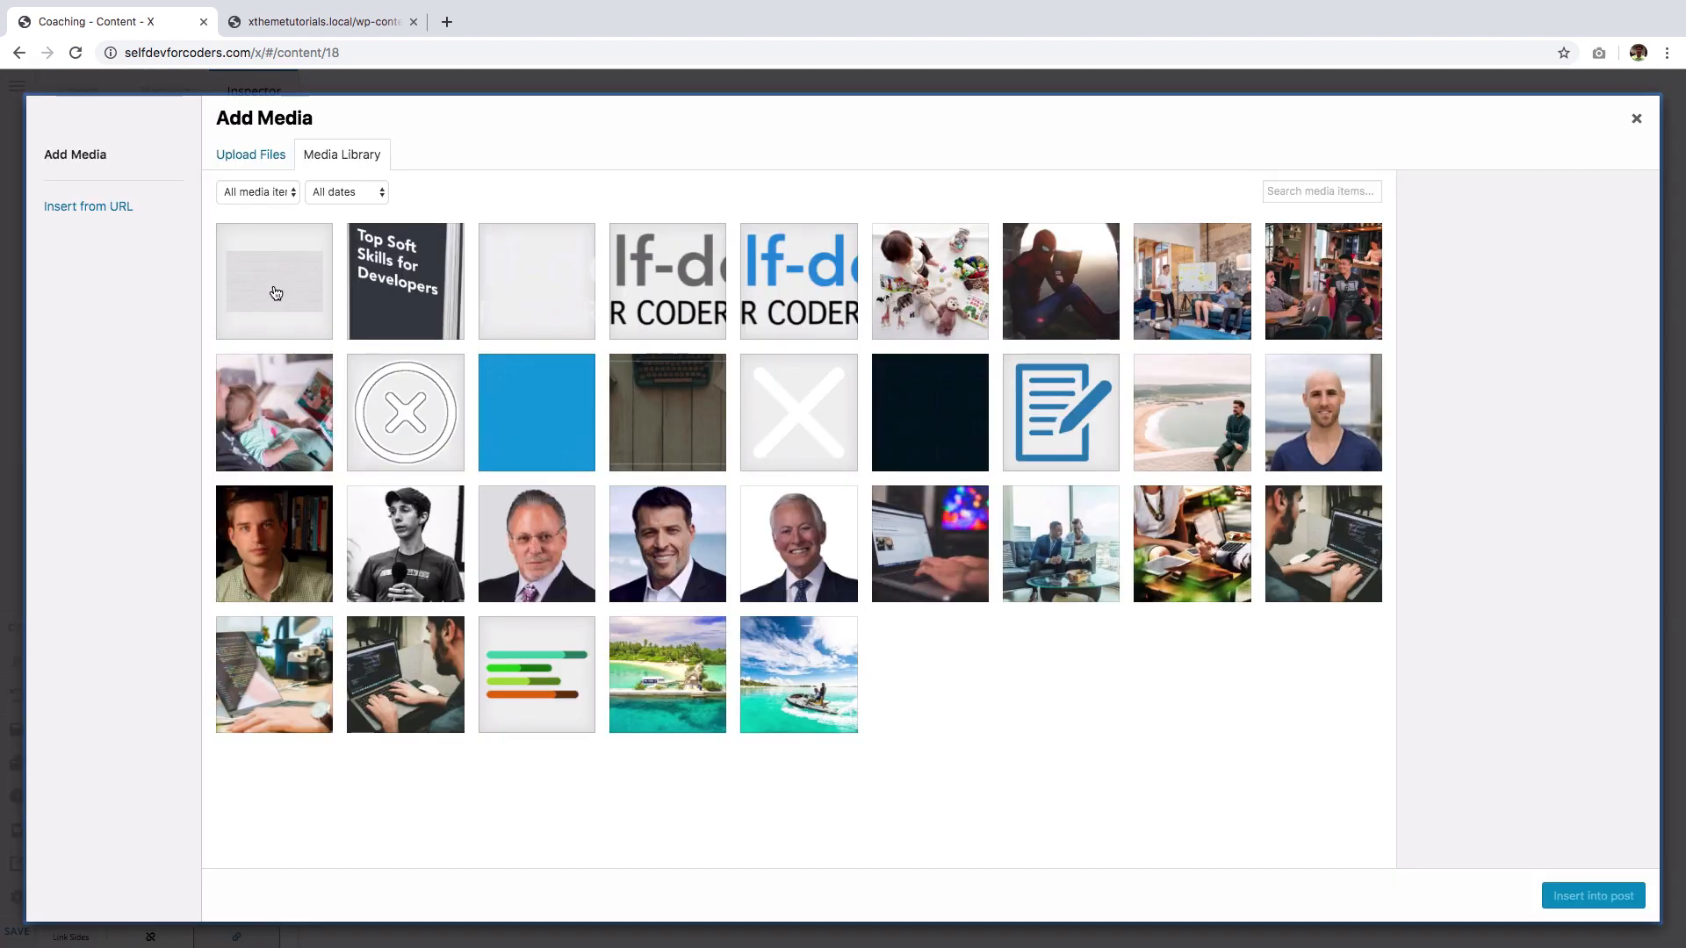
pyautogui.click(274, 282)
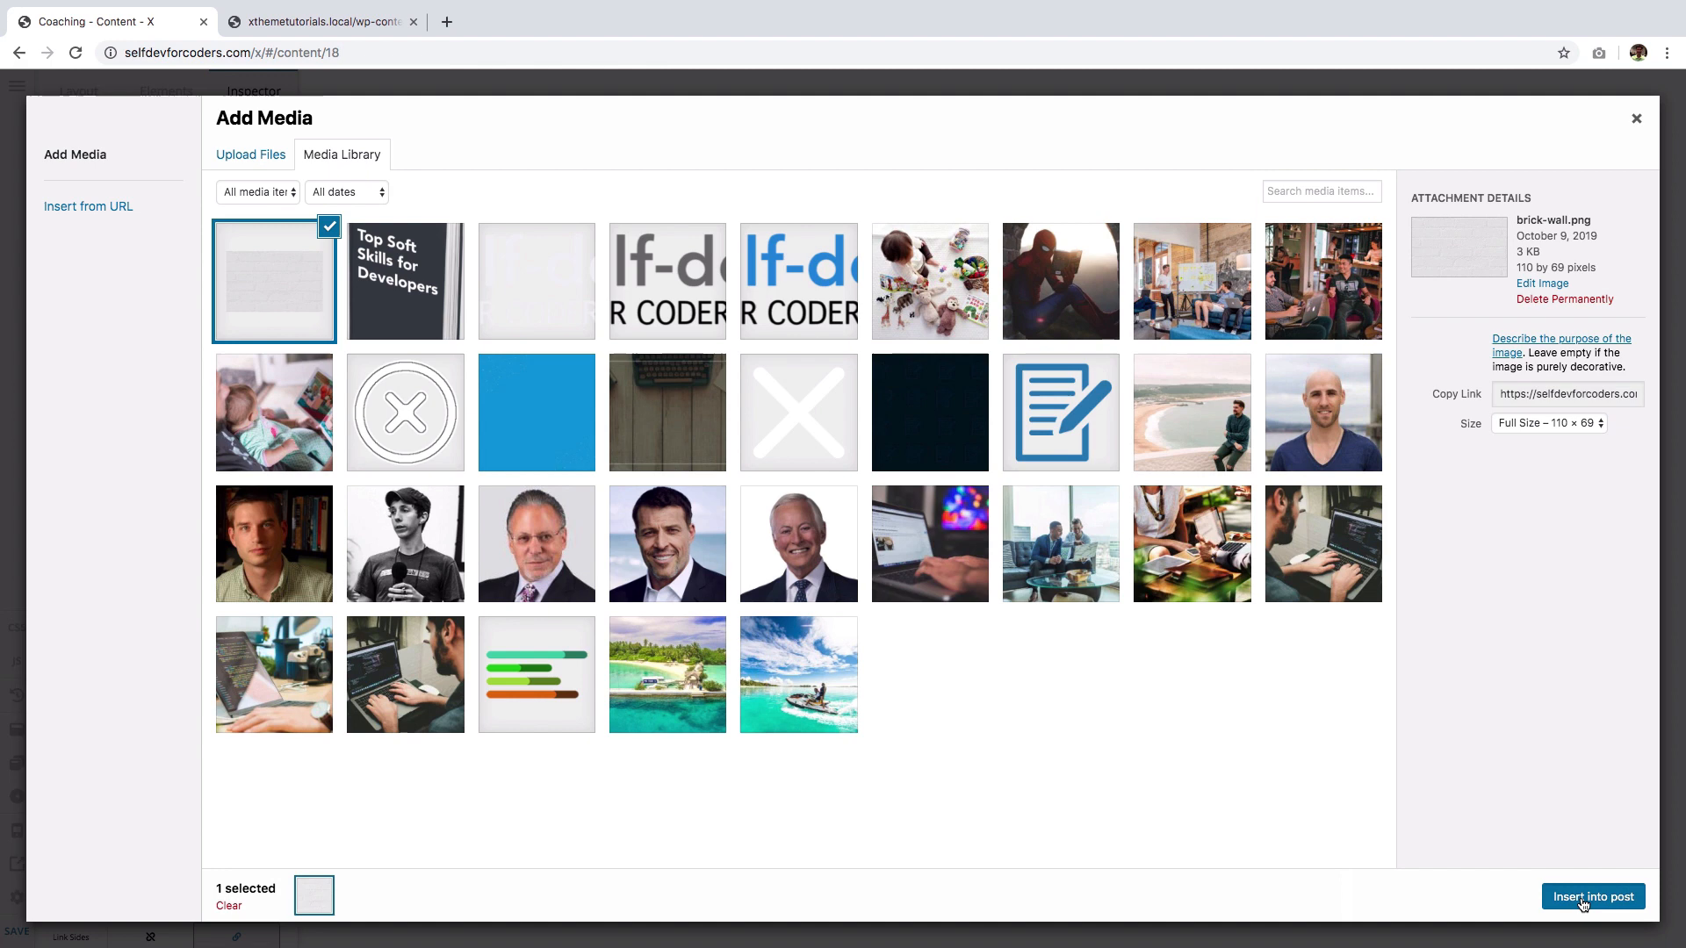
pyautogui.click(1592, 896)
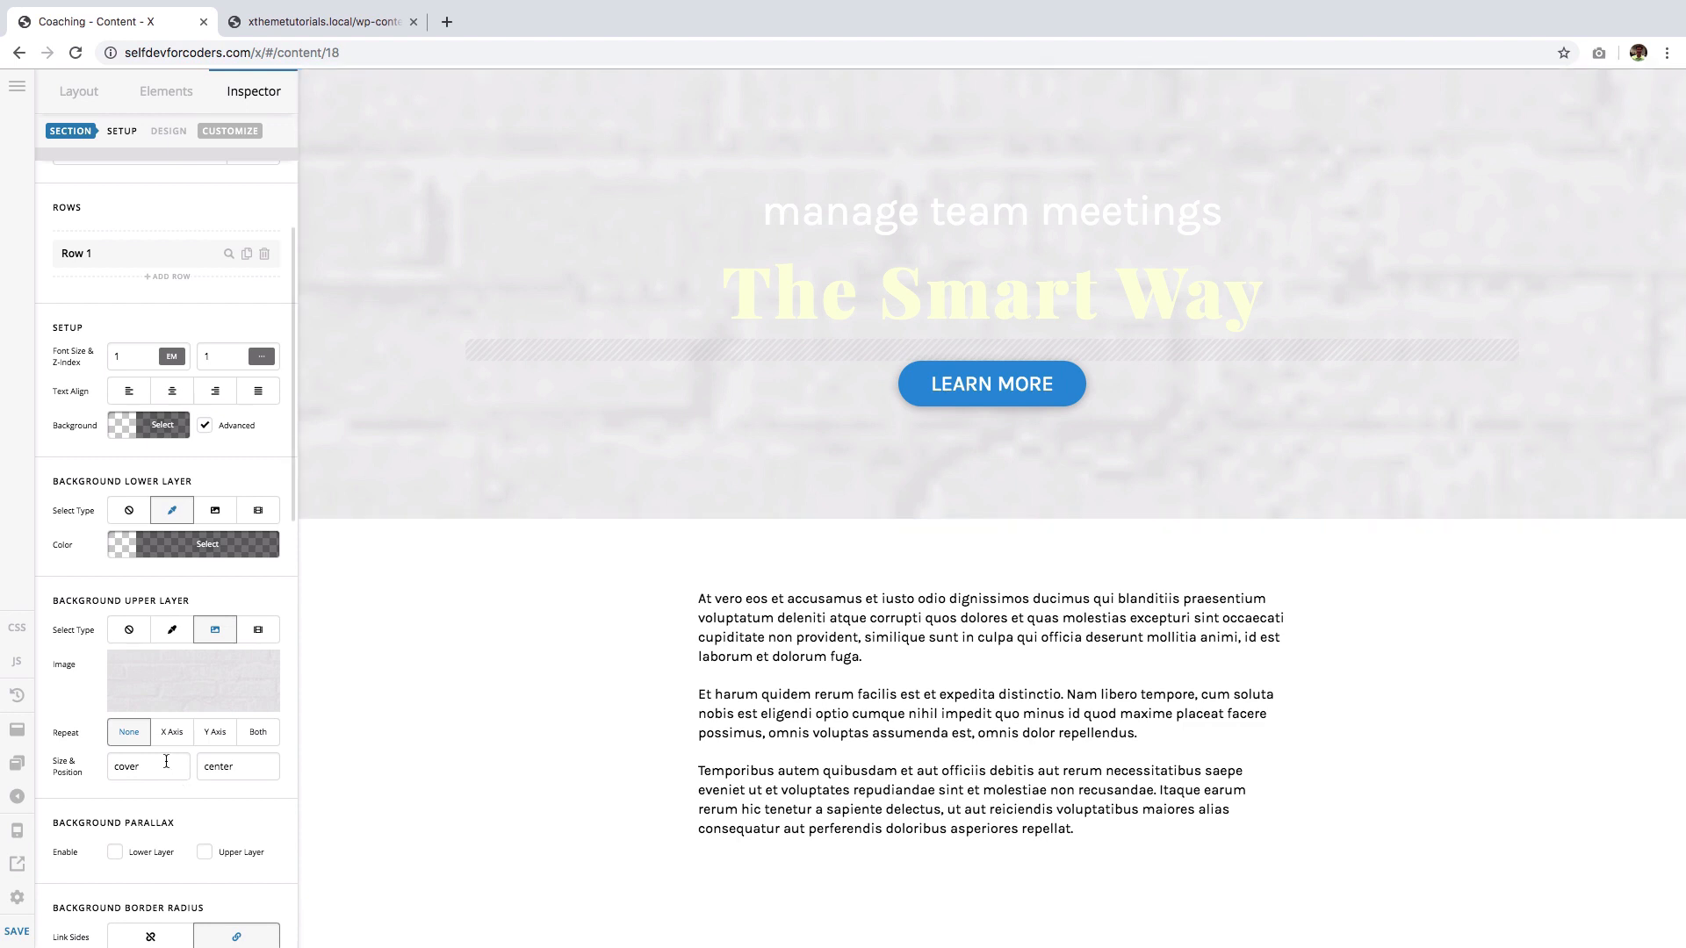
pyautogui.moveTo(18, 763)
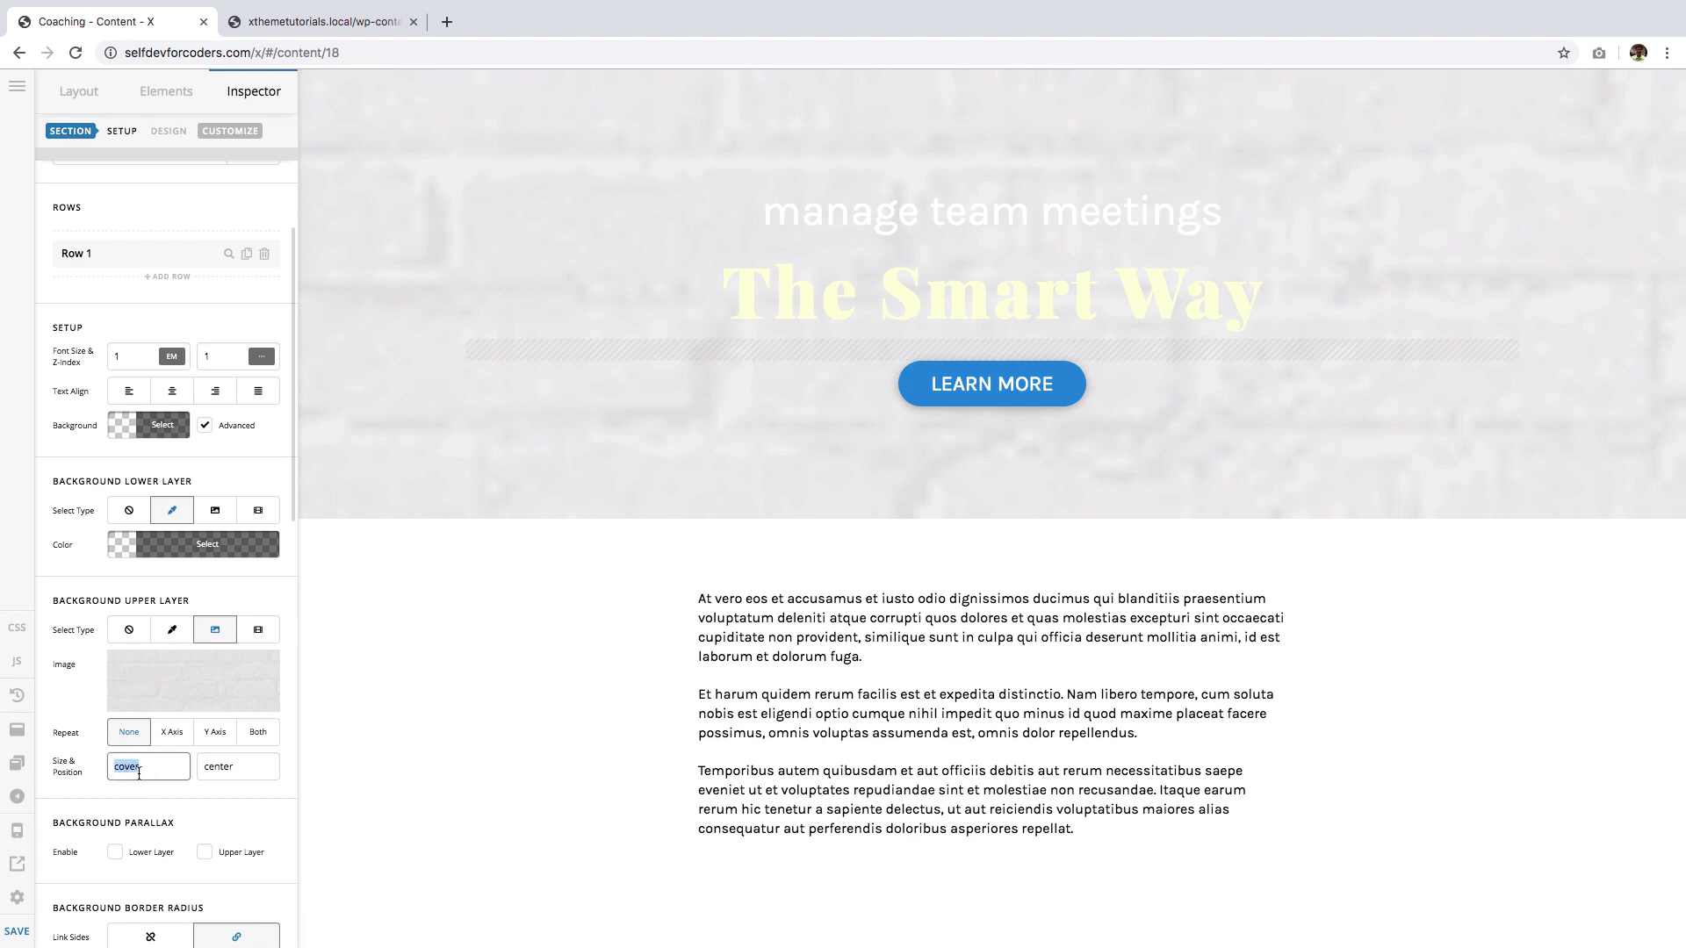
pyautogui.write('200px')
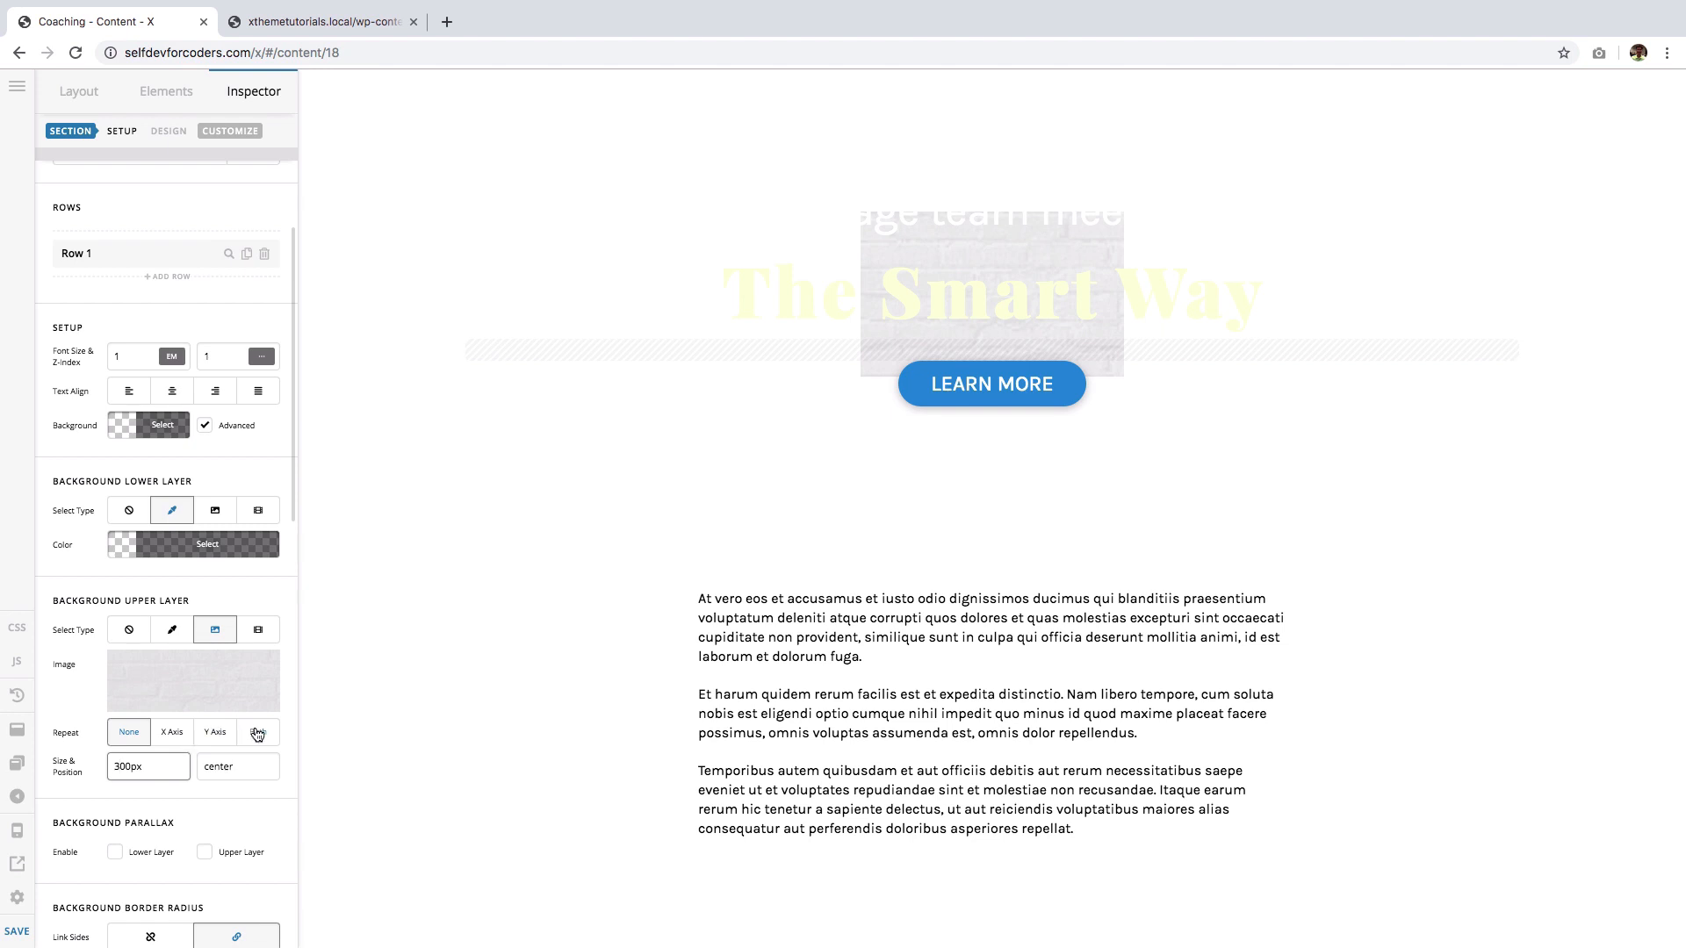
pyautogui.click(258, 732)
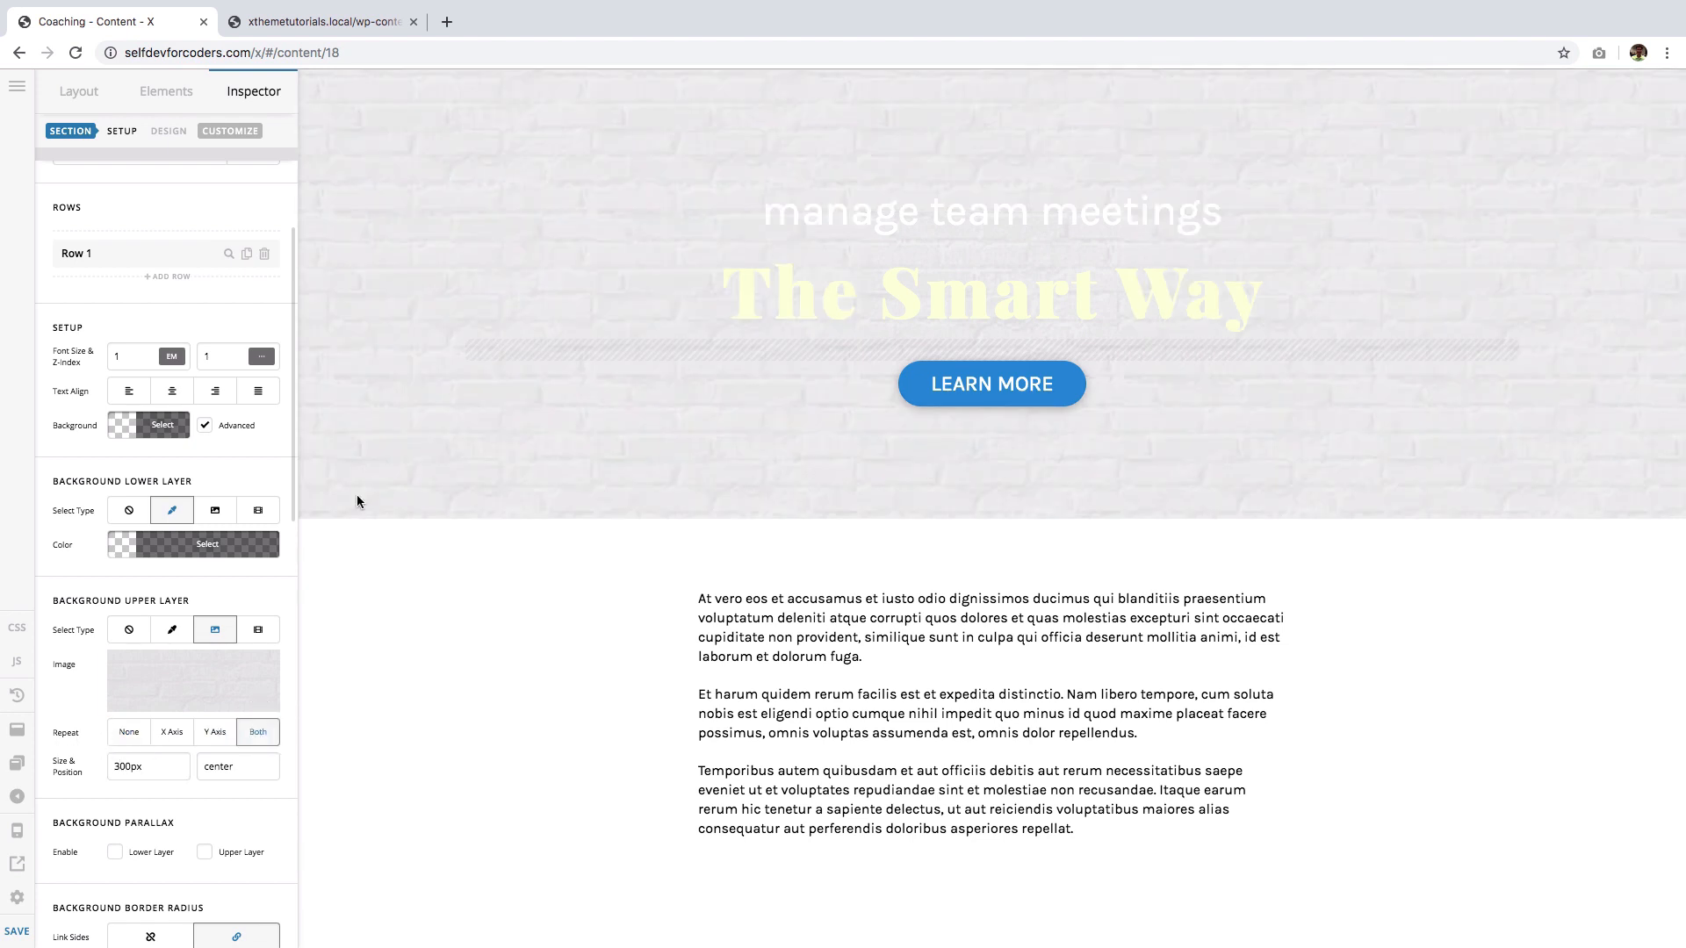
pyautogui.moveTo(1258, 151)
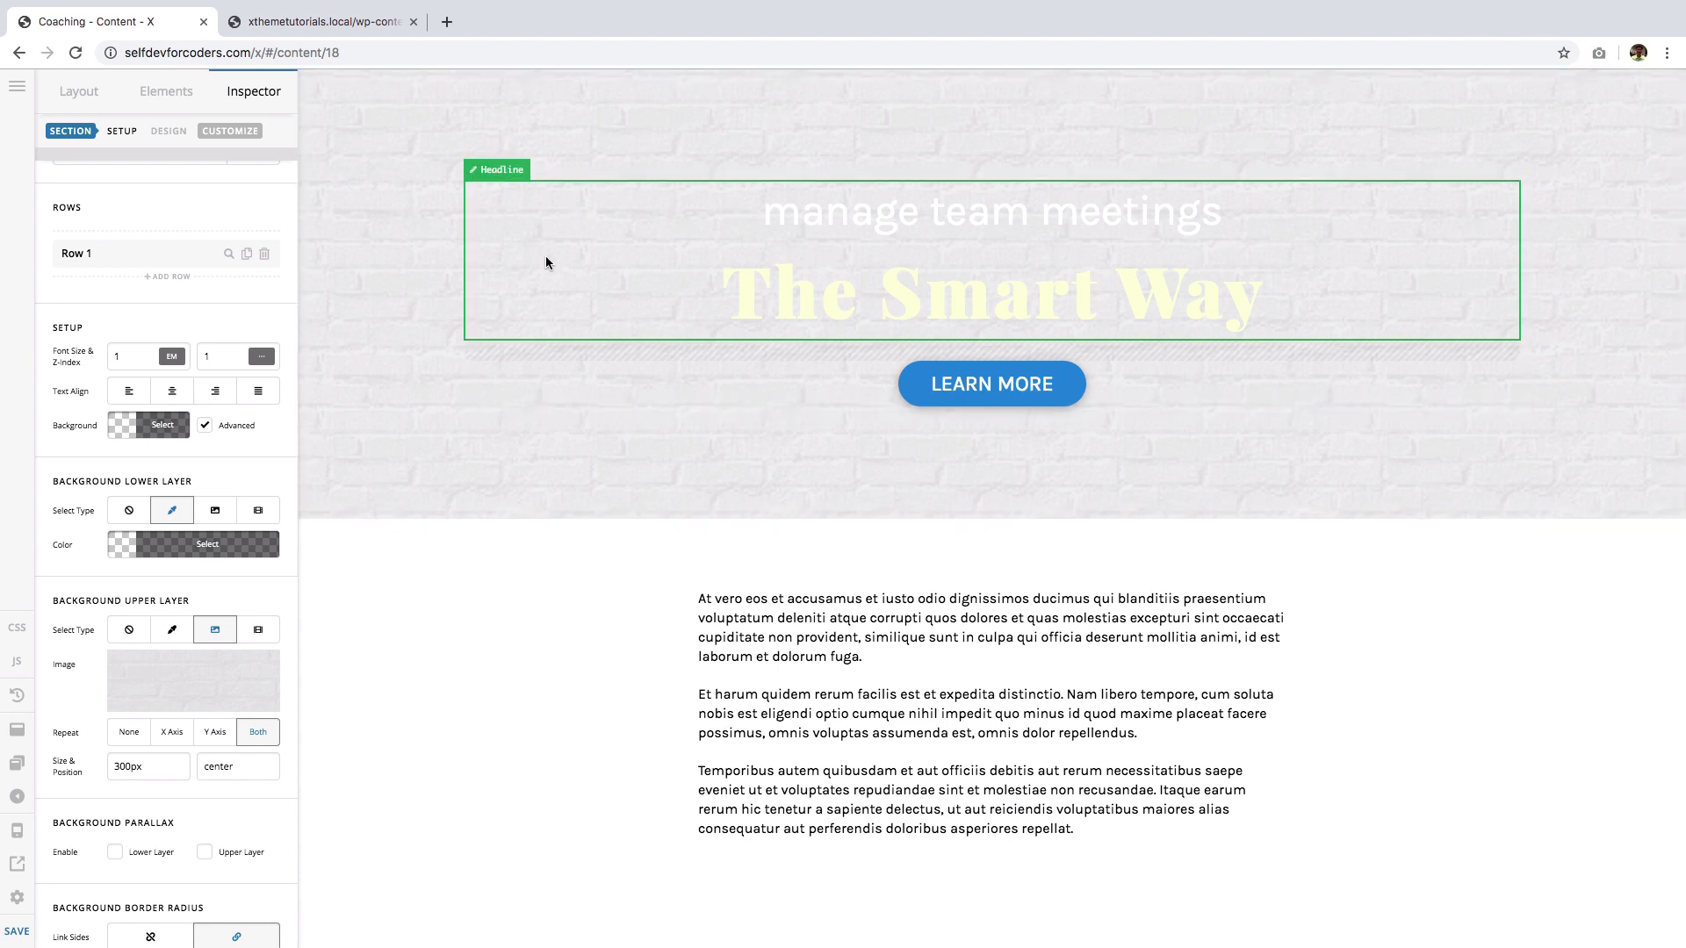
# - Pick a near-black dark blue as the lower background layer colour behind the bricks
pyautogui.click(363, 431)
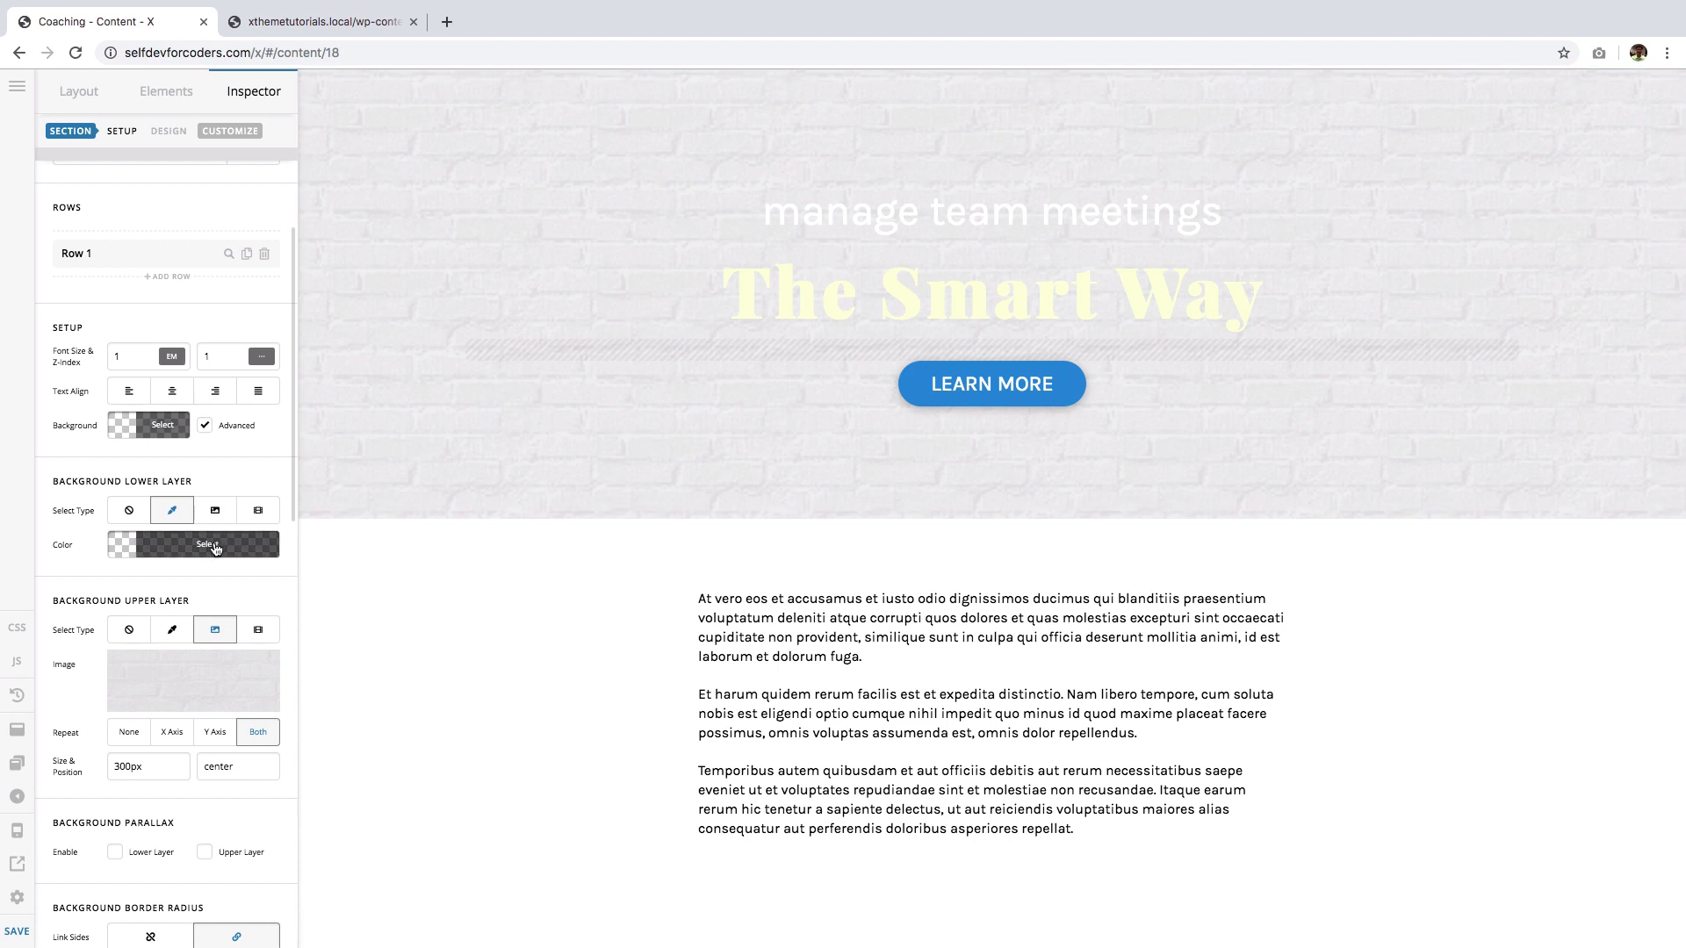
pyautogui.click(207, 545)
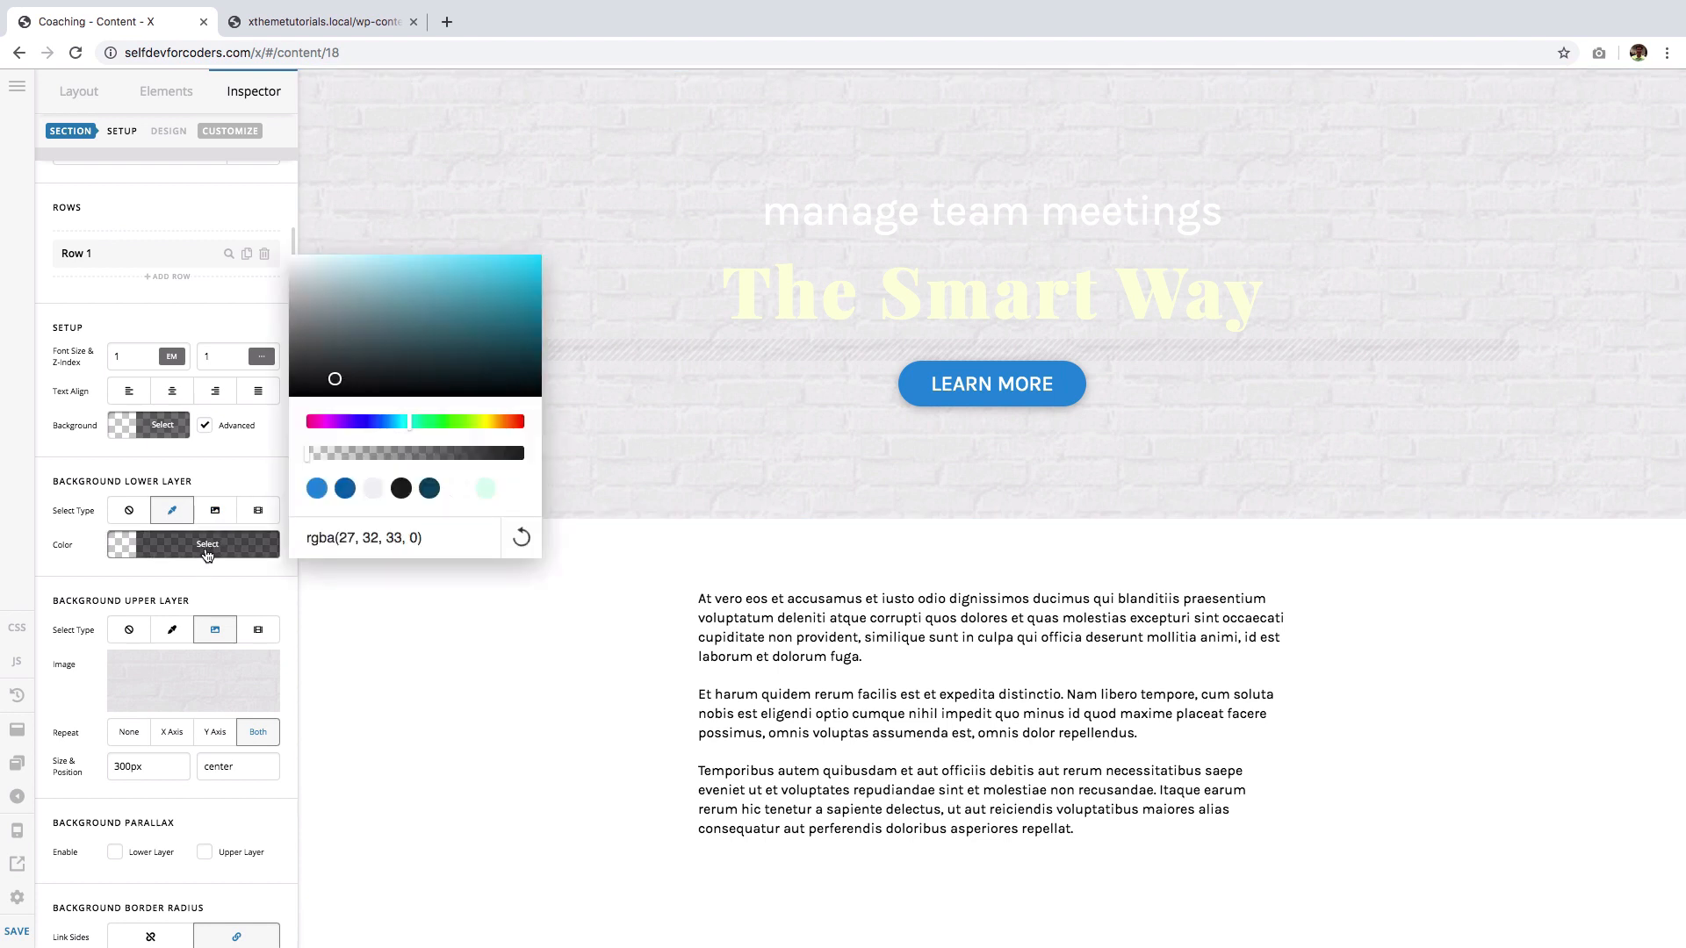
pyautogui.moveTo(492, 361)
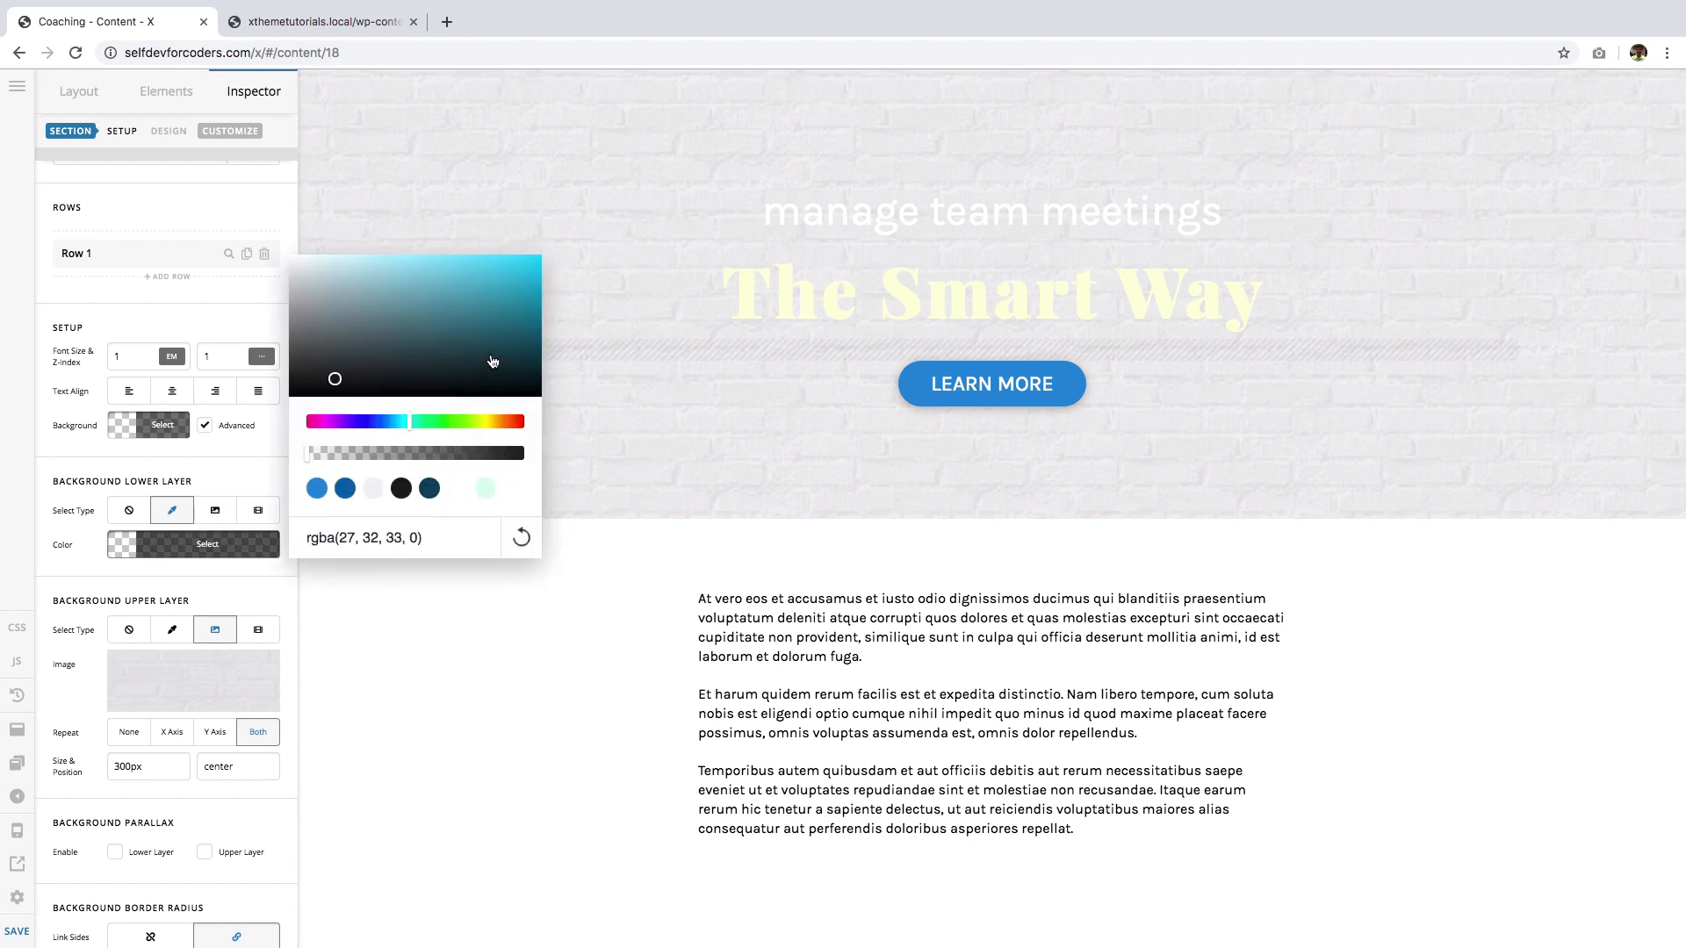
pyautogui.moveTo(526, 320)
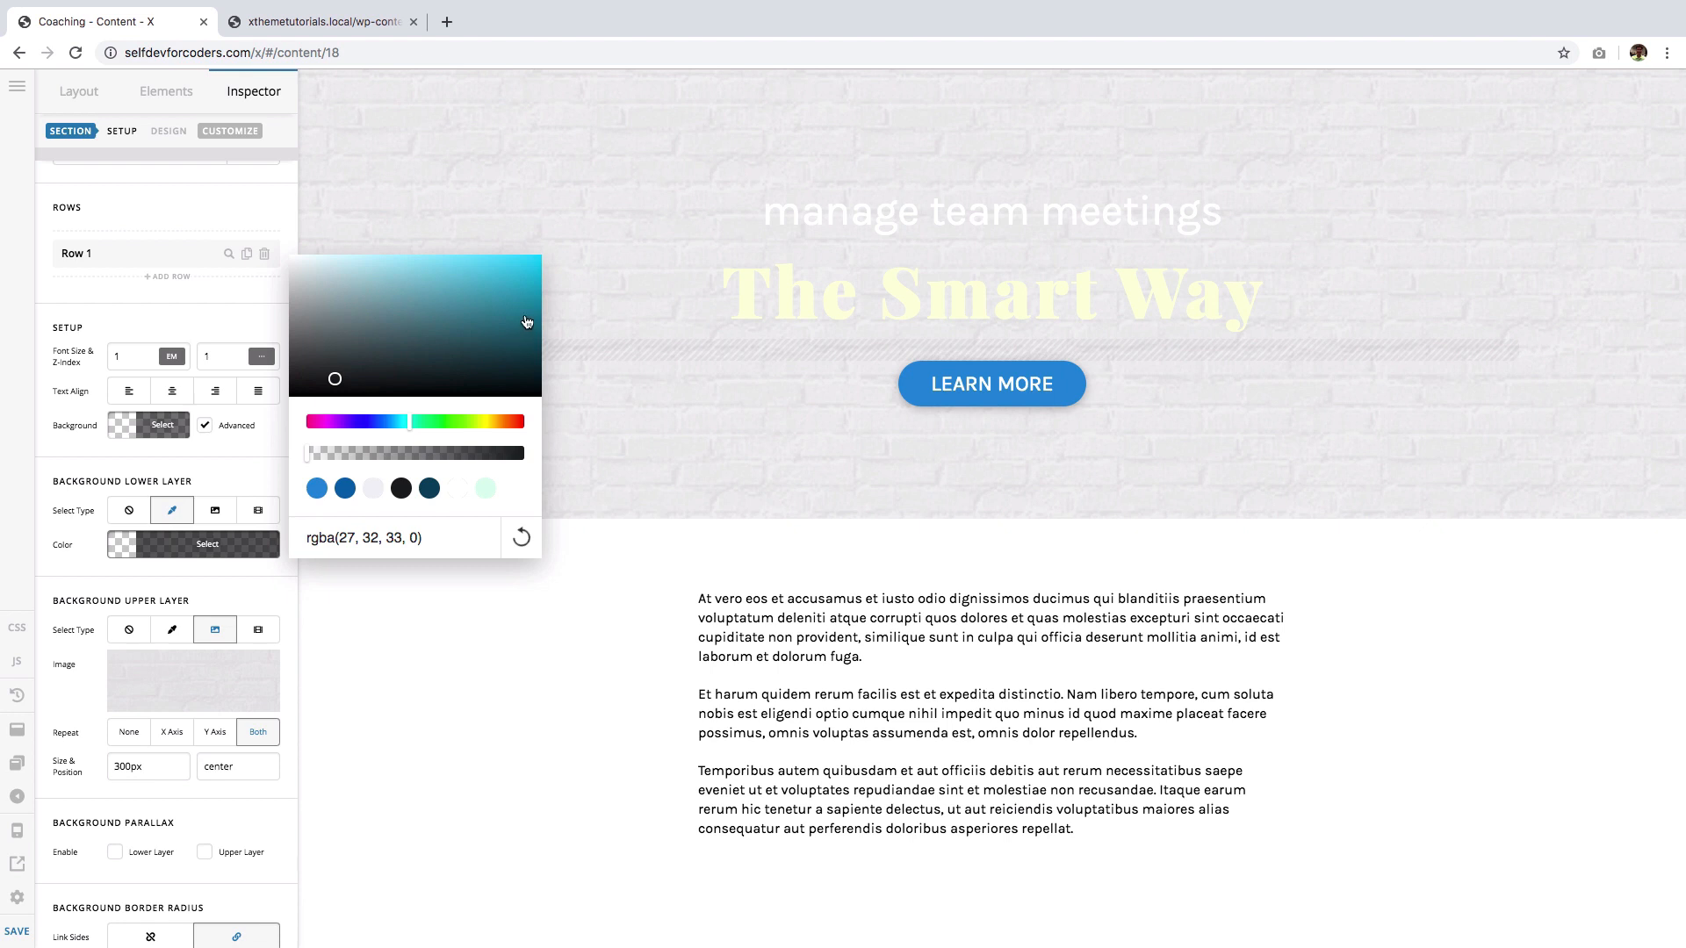
pyautogui.click(526, 317)
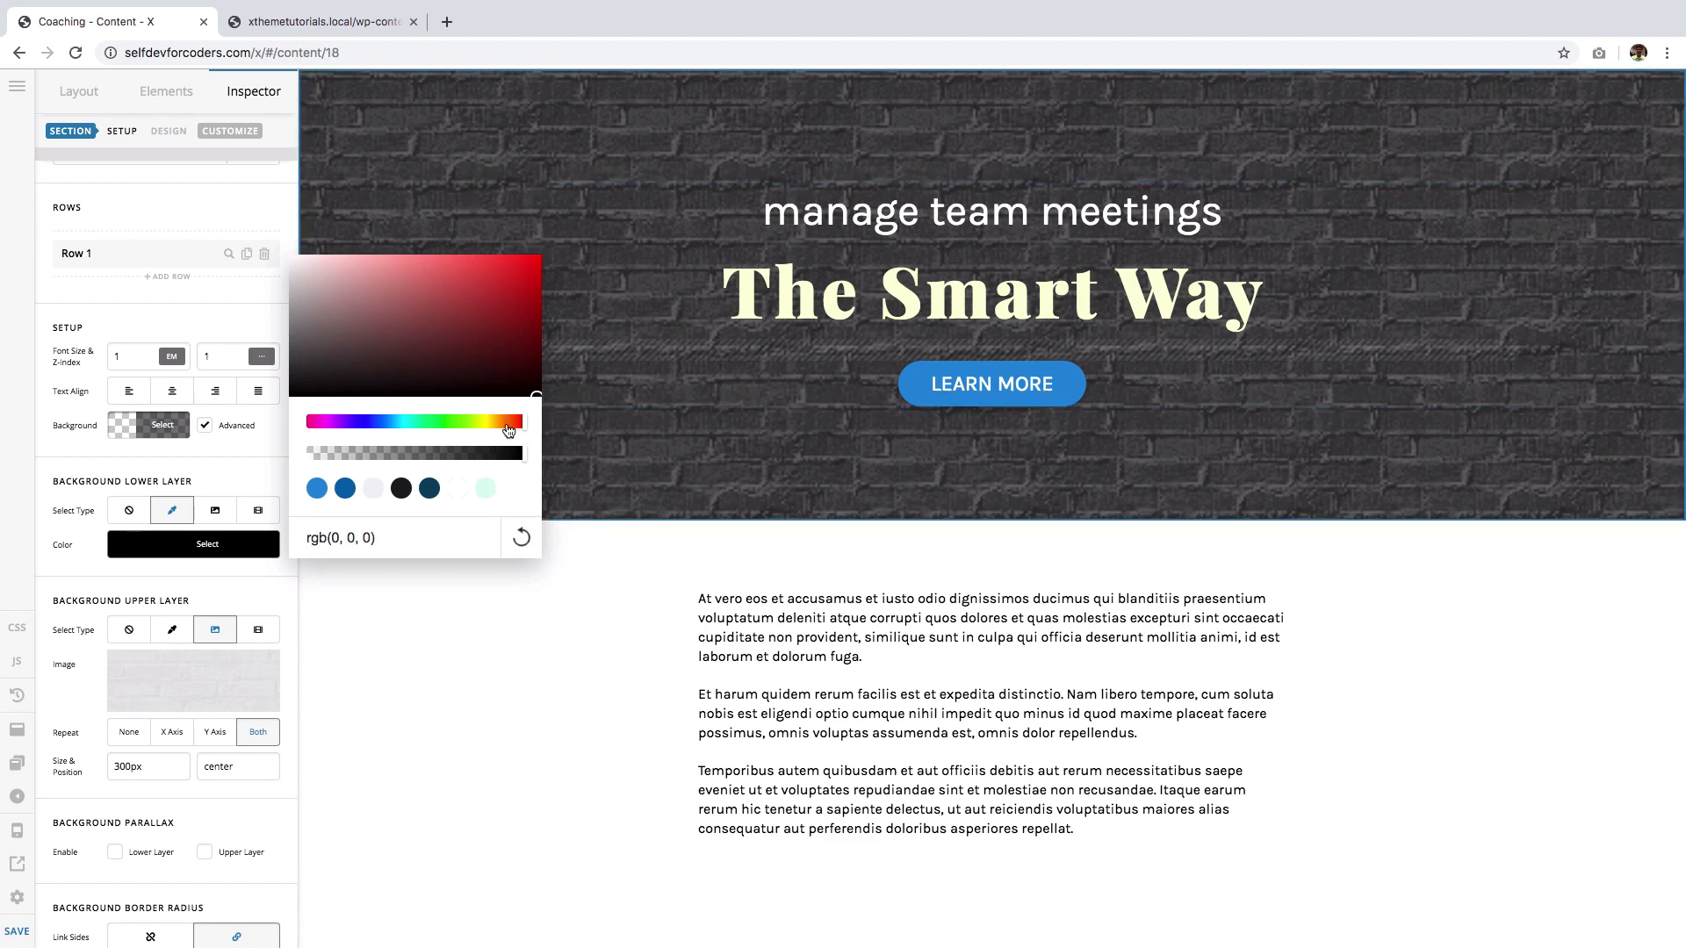
pyautogui.click(345, 487)
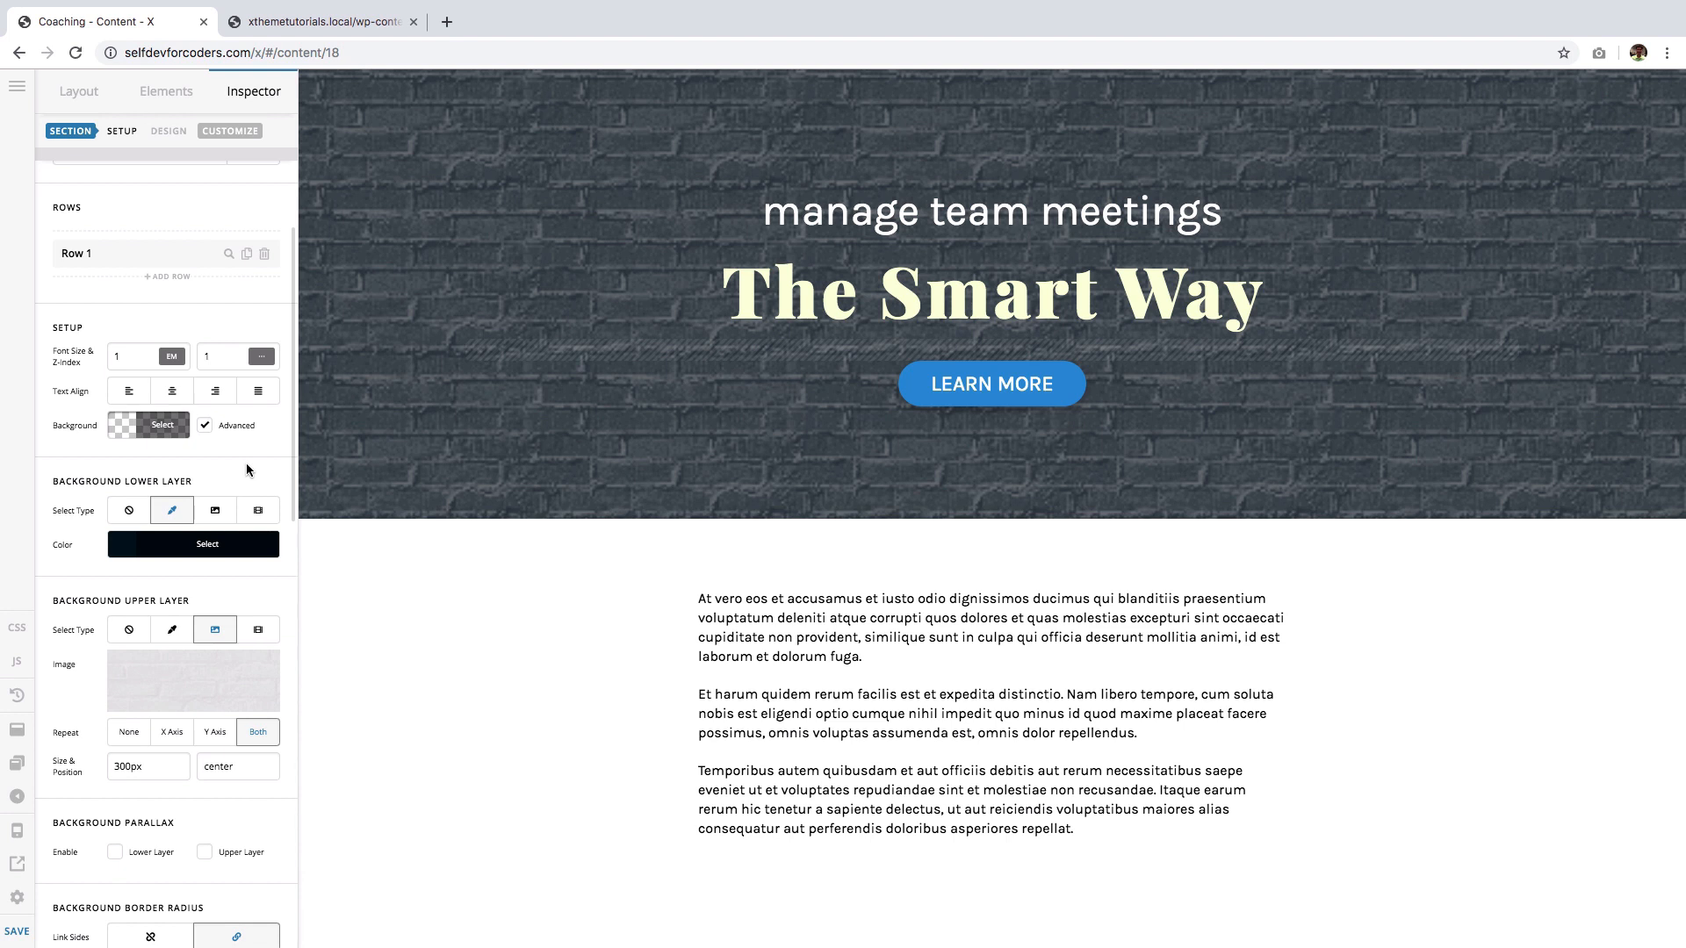
pyautogui.moveTo(1087, 5)
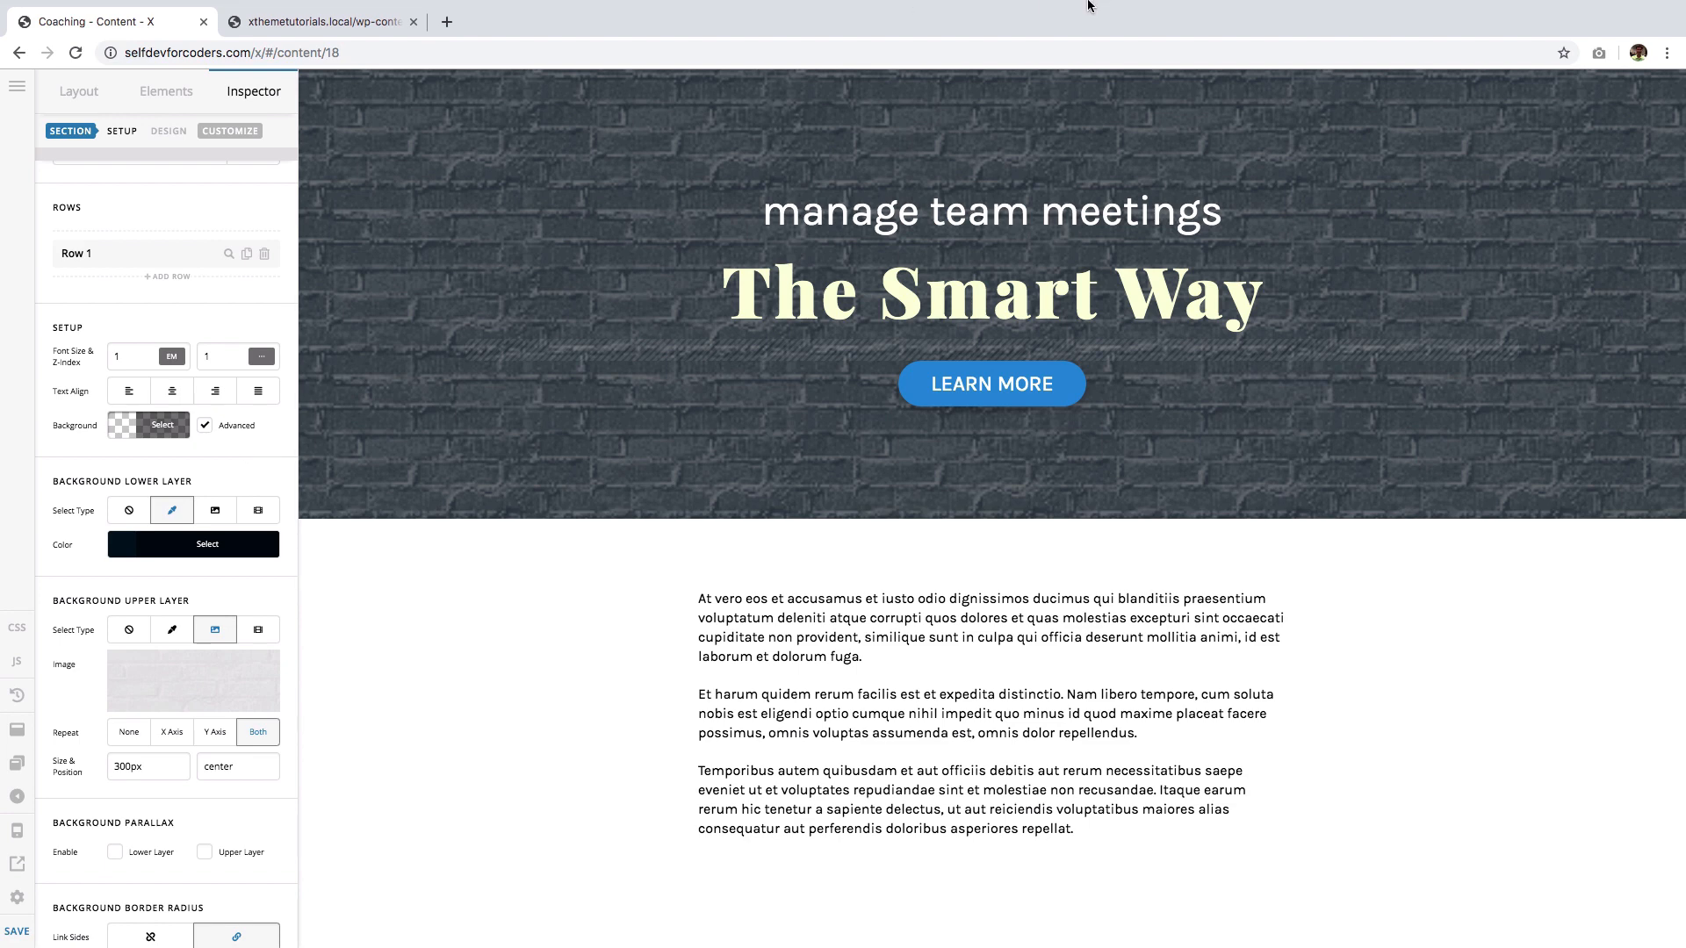